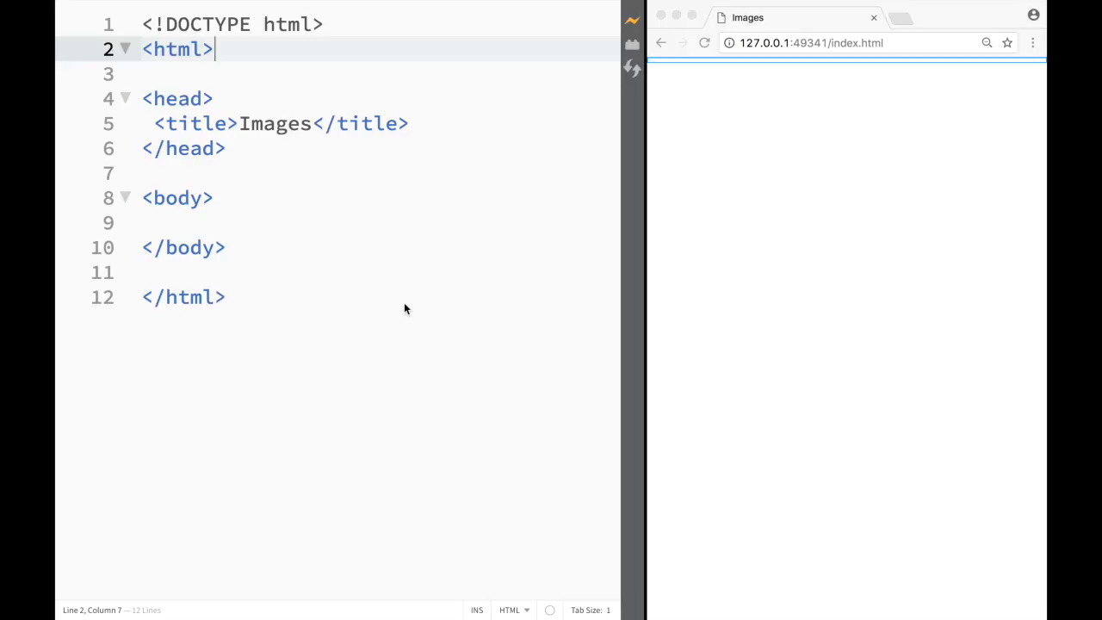
{"action": "mouse_move", "coordinate": [292, 148]}
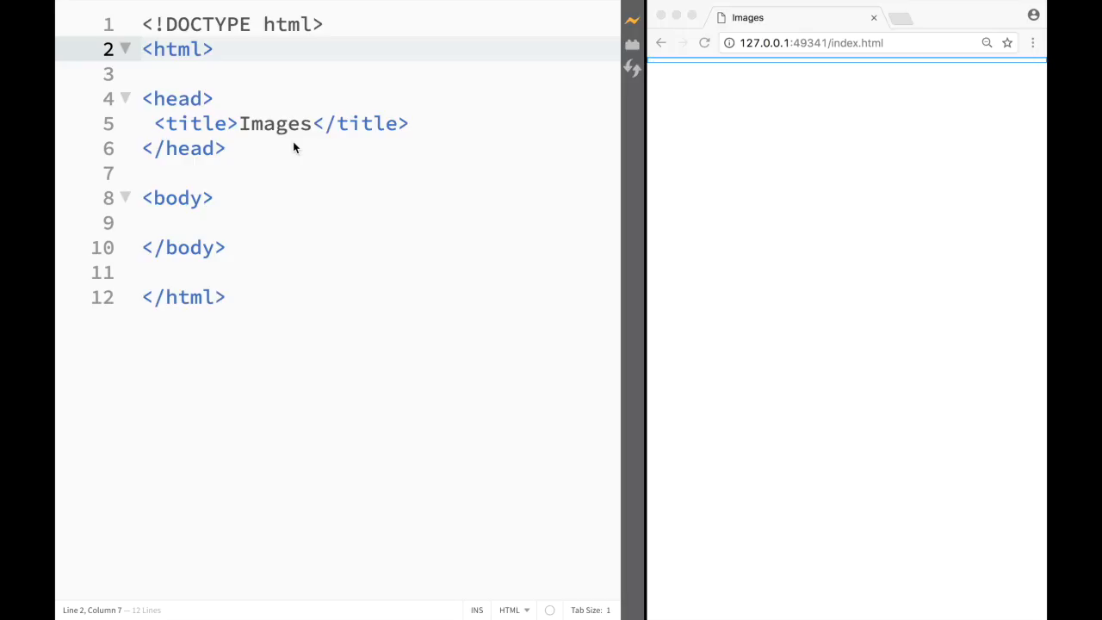
{"action": "mouse_move", "coordinate": [527, 193]}
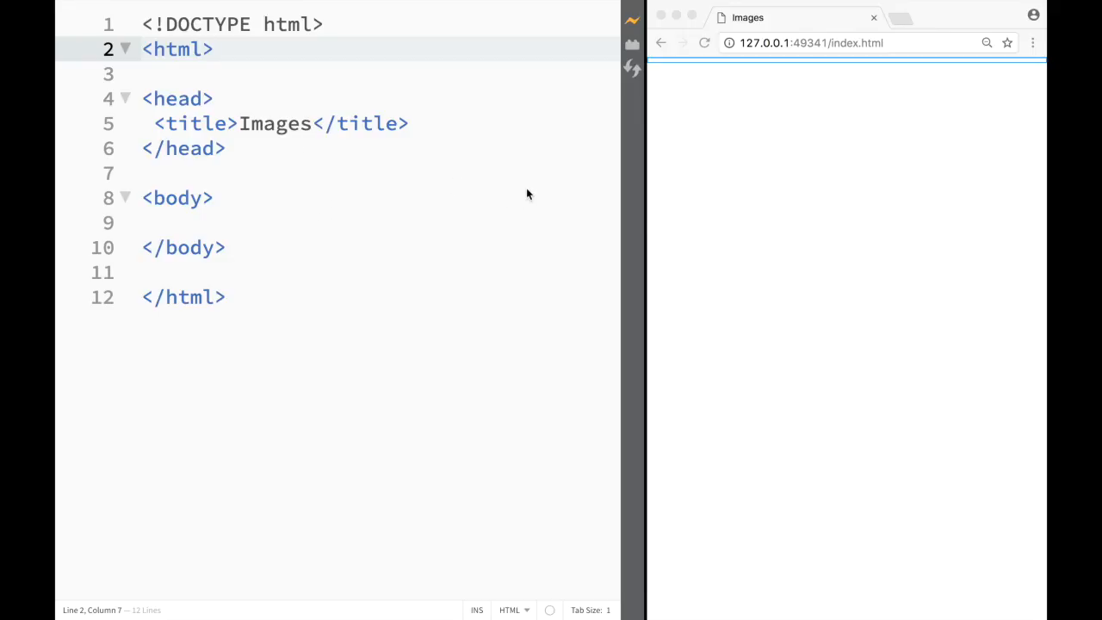
{"action": "mouse_move", "coordinate": [678, 203]}
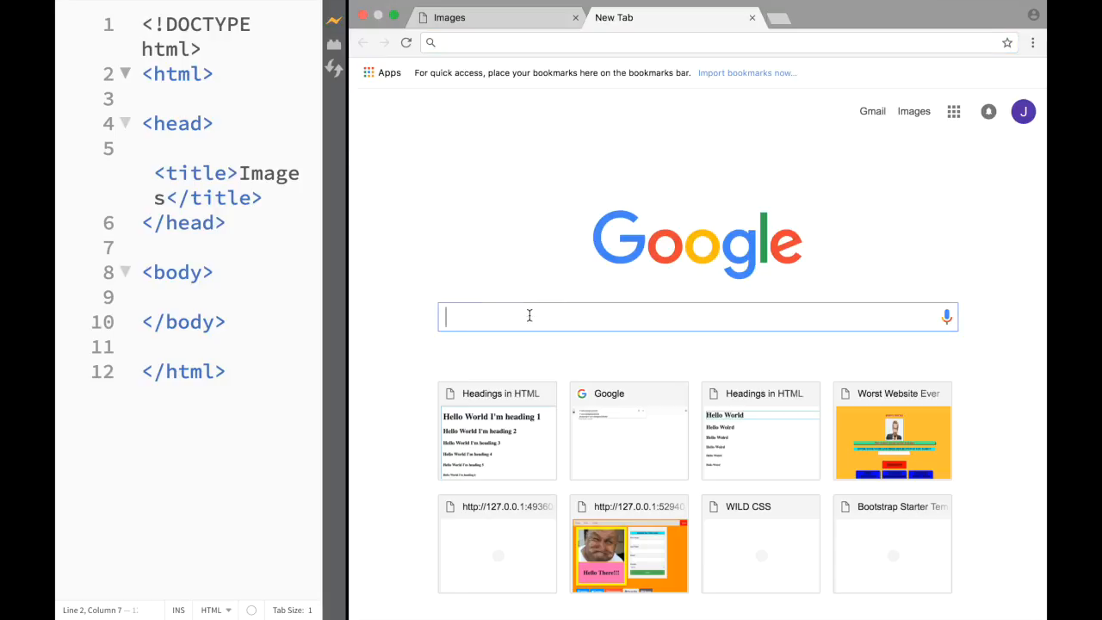
{"action": "mouse_move", "coordinate": [615, 313]}
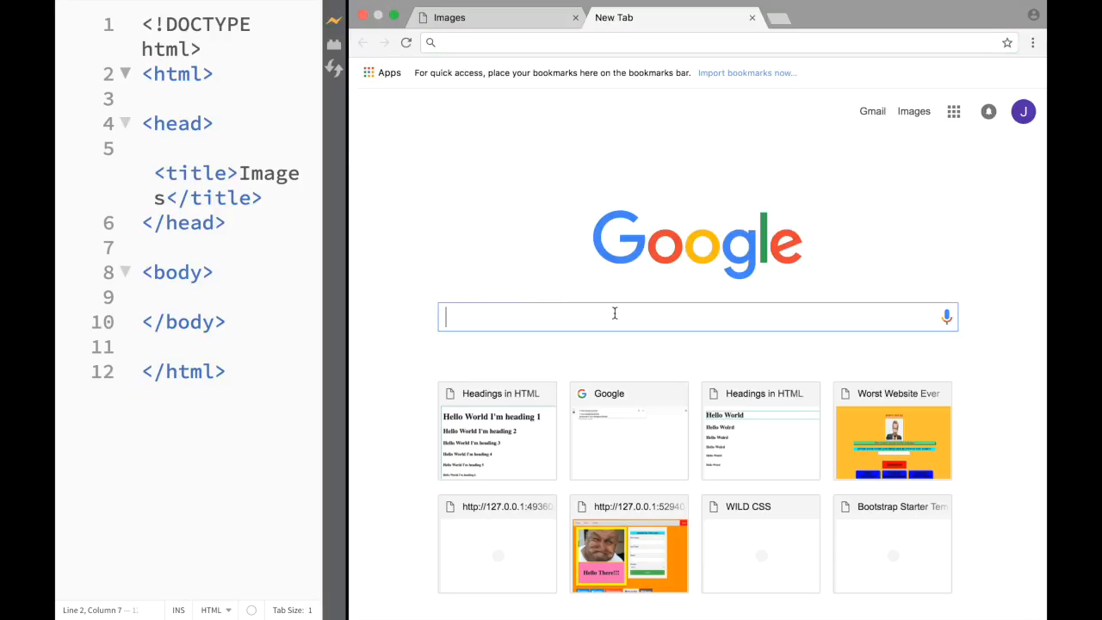
Step: Search Google for 'funny pictures' and show only image results
{"action": "type", "text": "funn"}
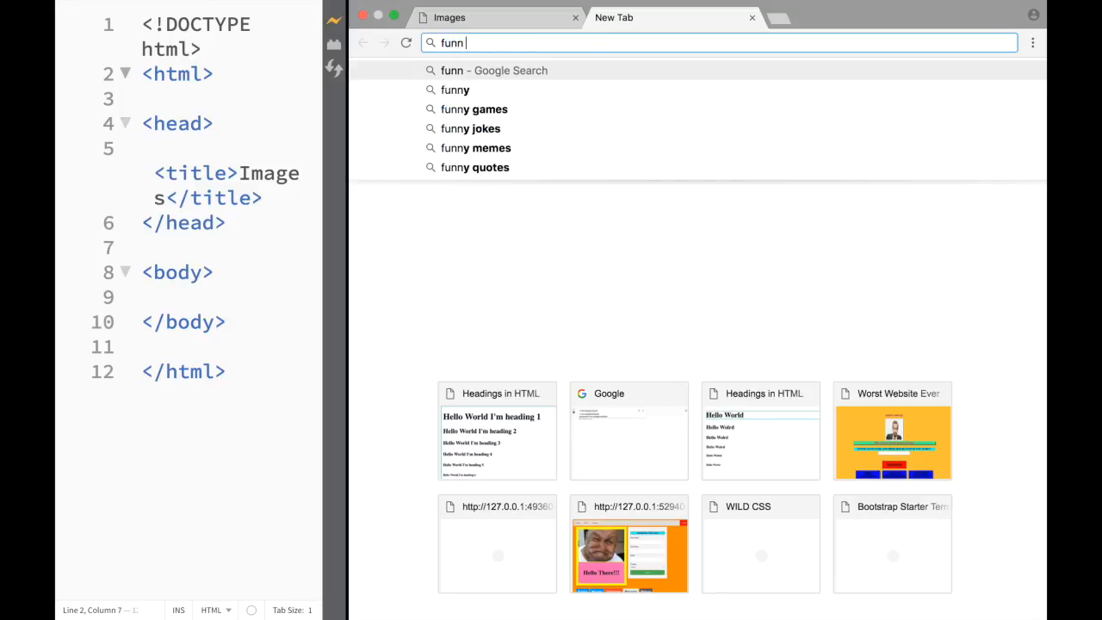
{"action": "type", "text": "y"}
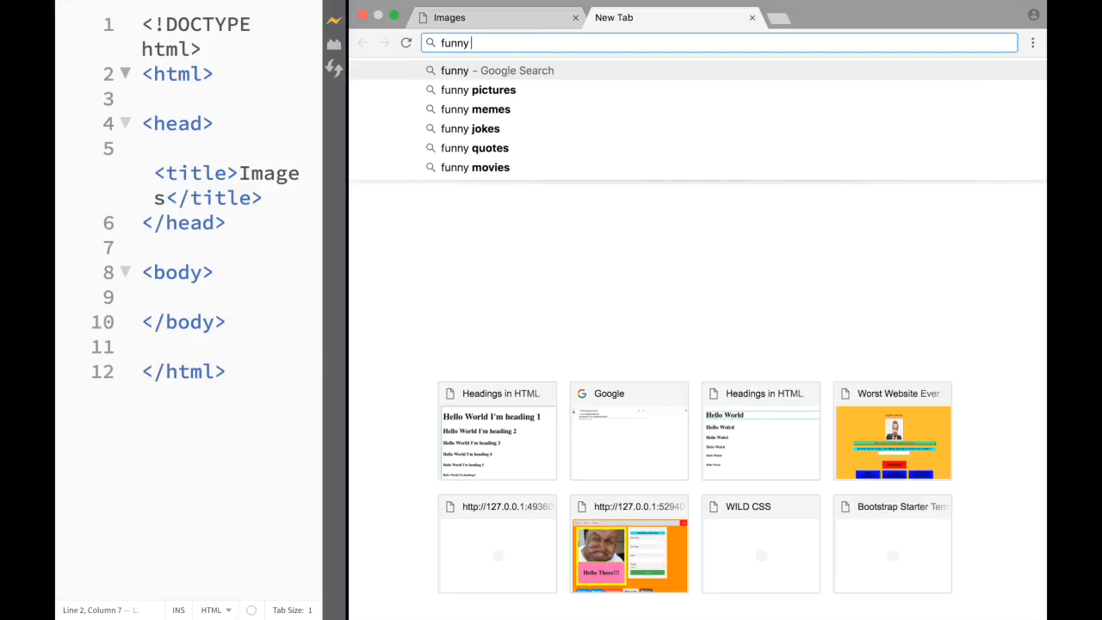
{"action": "left_click", "coordinate": [479, 89]}
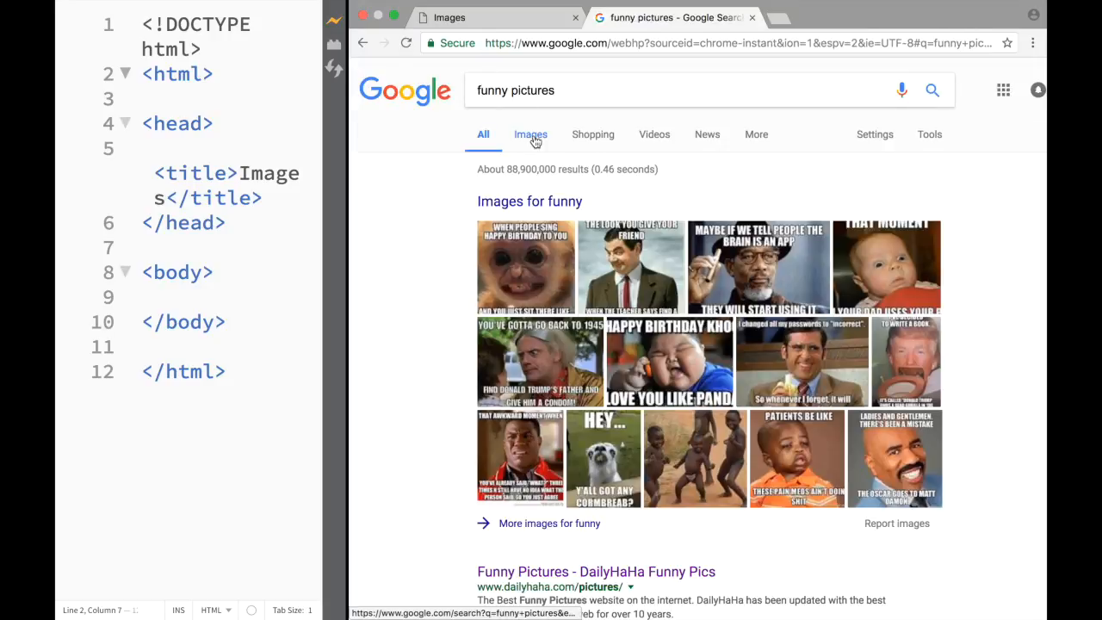
{"action": "left_click", "coordinate": [530, 134]}
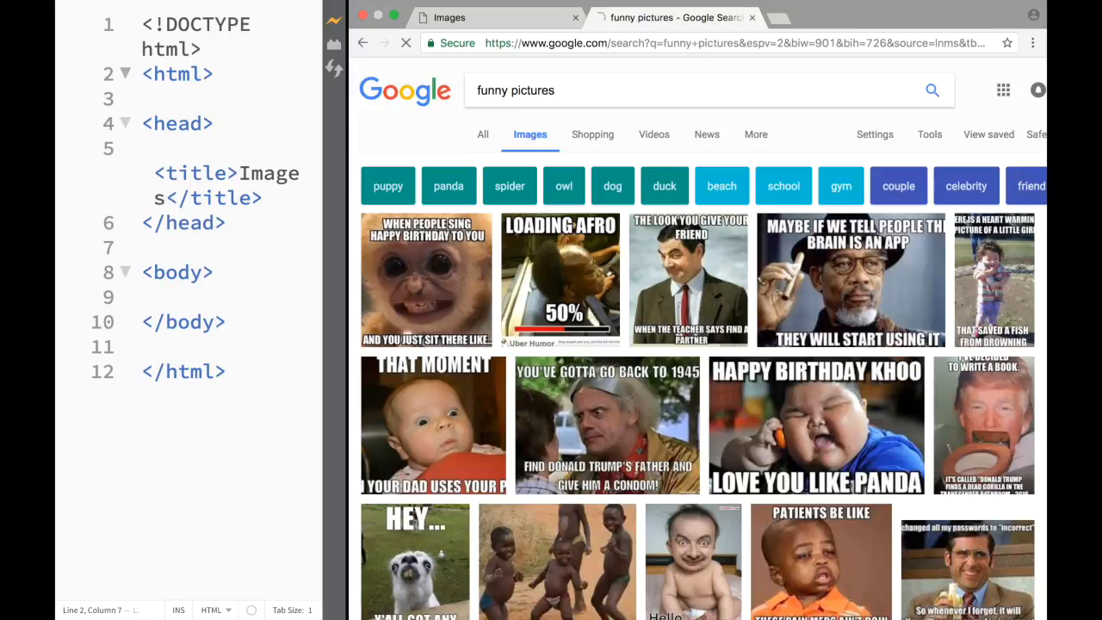
Step: Scroll down the results and bring up actions for a chosen meme picture
{"action": "scroll", "scroll_direction": "down", "scroll_amount": 3}
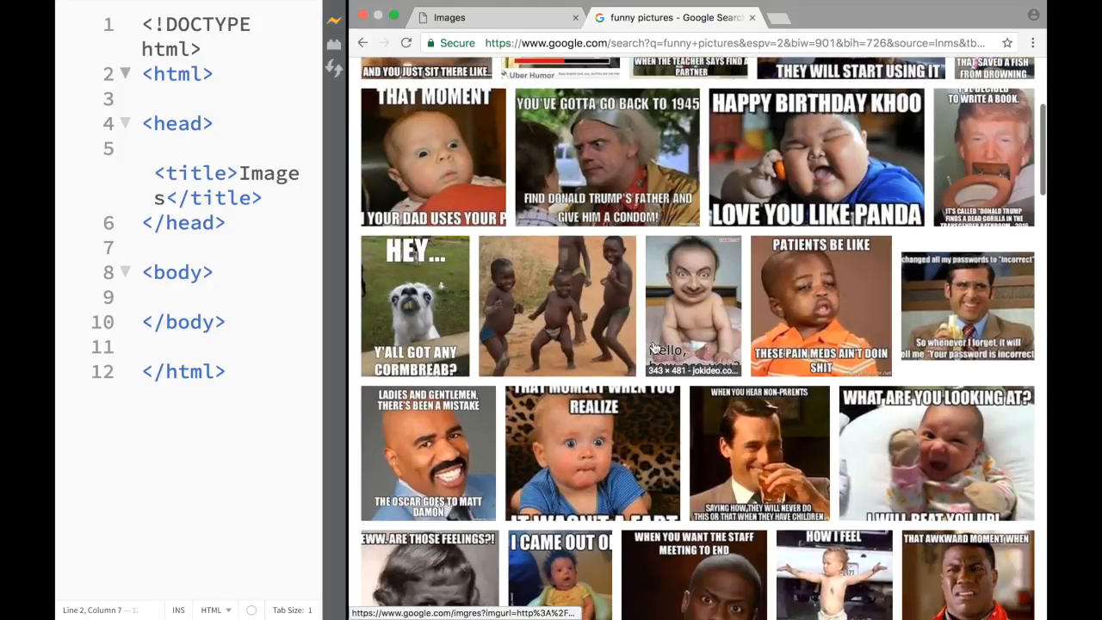
{"action": "scroll", "scroll_direction": "down", "scroll_amount": 3}
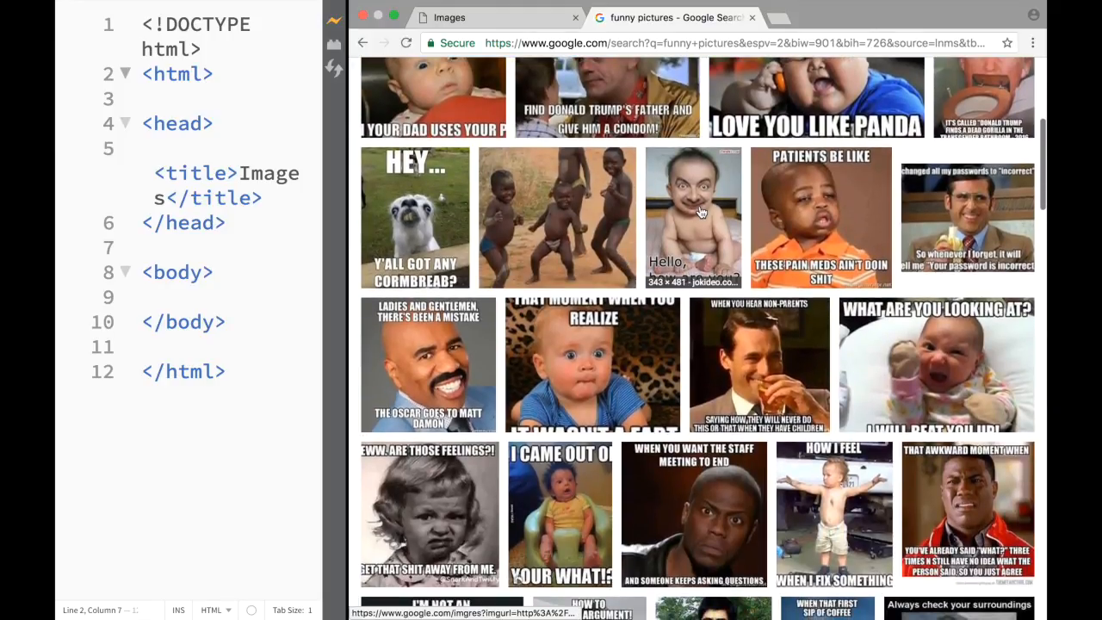
{"action": "scroll", "scroll_direction": "down", "scroll_amount": 3}
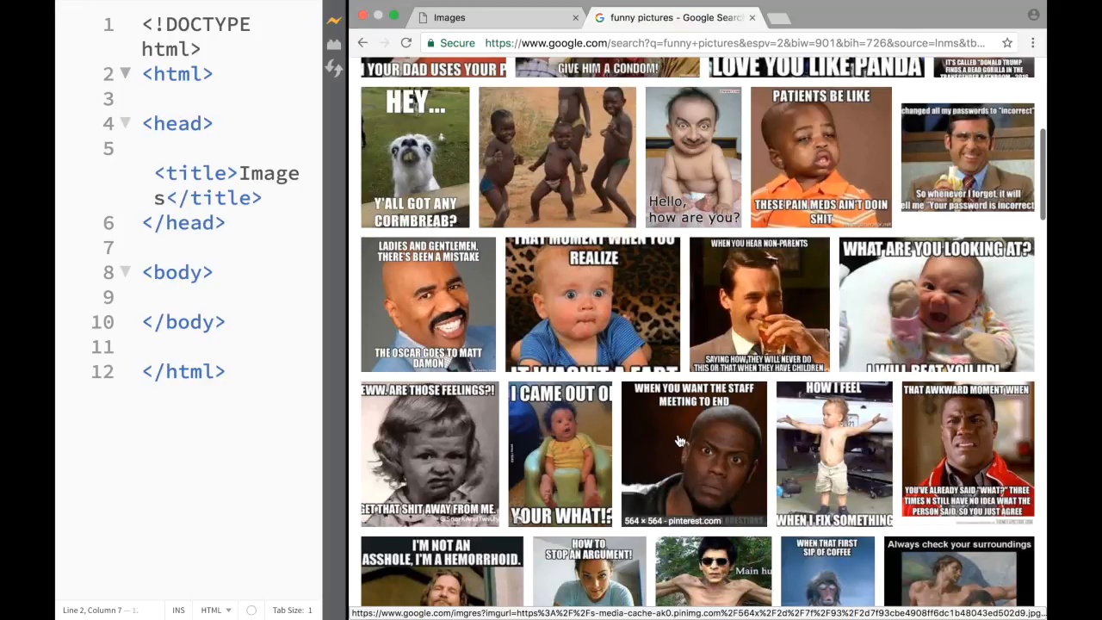
{"action": "right_click", "coordinate": [680, 426]}
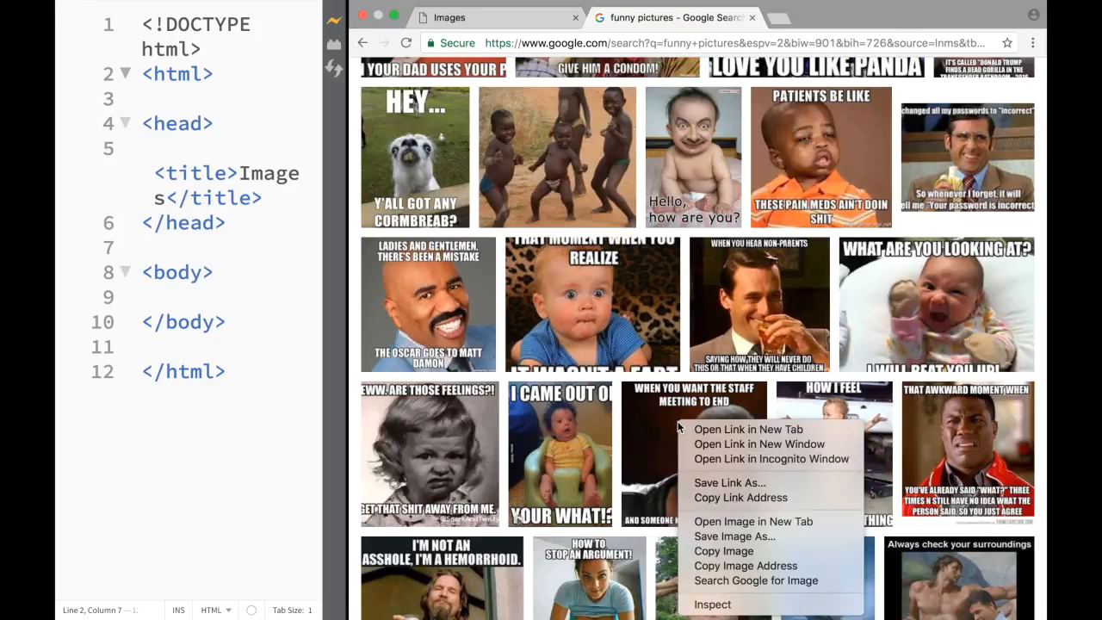
{"action": "mouse_move", "coordinate": [733, 535]}
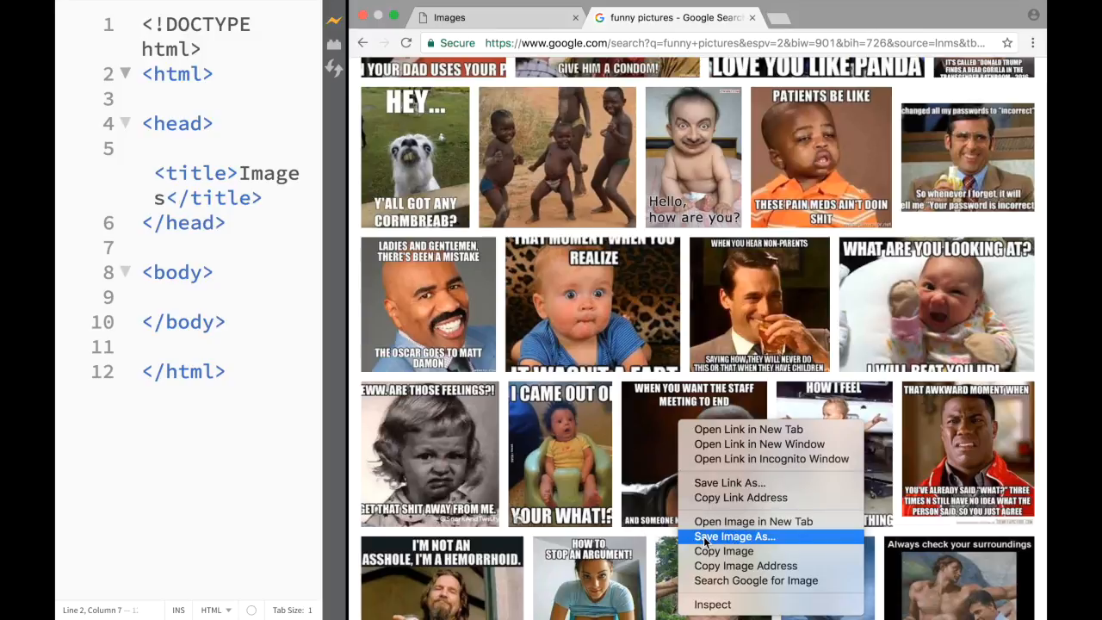
Step: Start saving the picture into the HTML folder with the filename 'funny'
{"action": "left_click", "coordinate": [711, 542]}
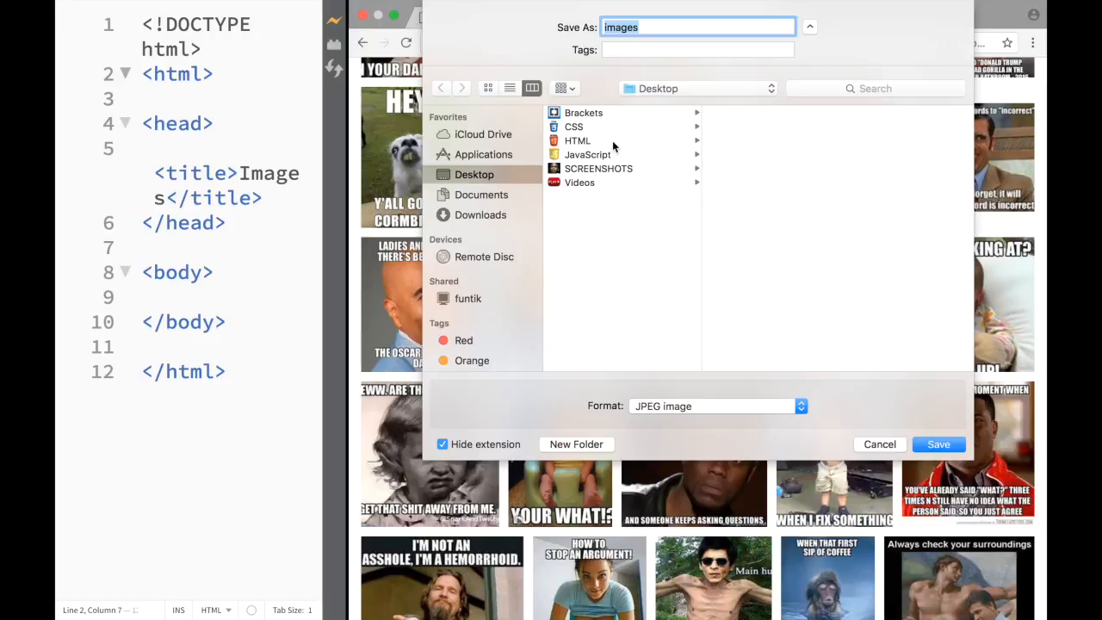
{"action": "left_click", "coordinate": [577, 141]}
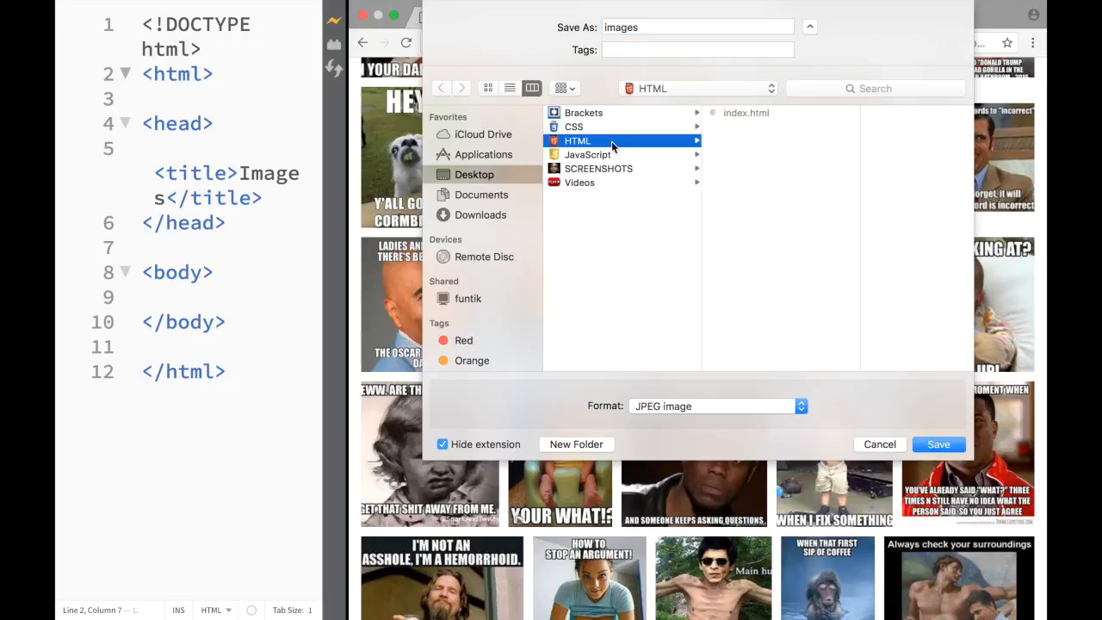
{"action": "mouse_move", "coordinate": [626, 117]}
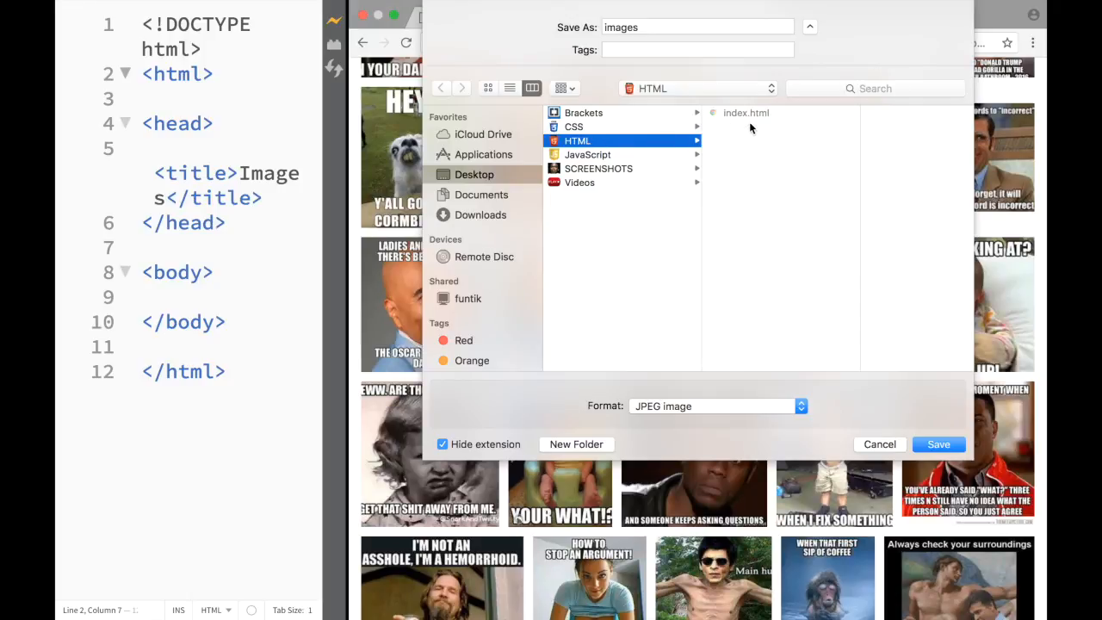
{"action": "mouse_move", "coordinate": [829, 322]}
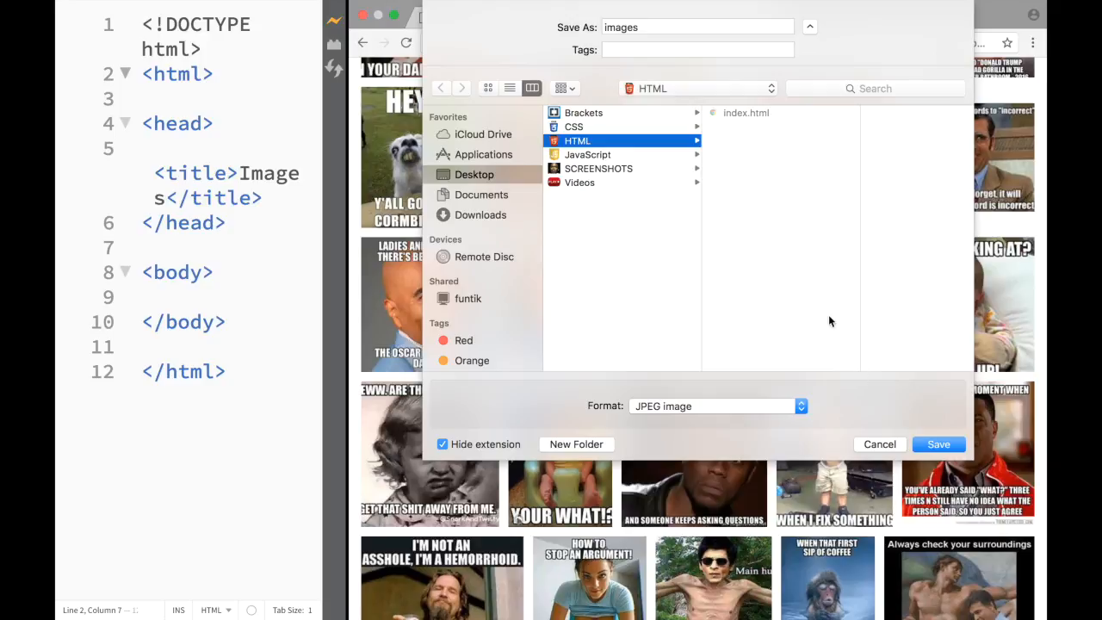
{"action": "left_click", "coordinate": [697, 28]}
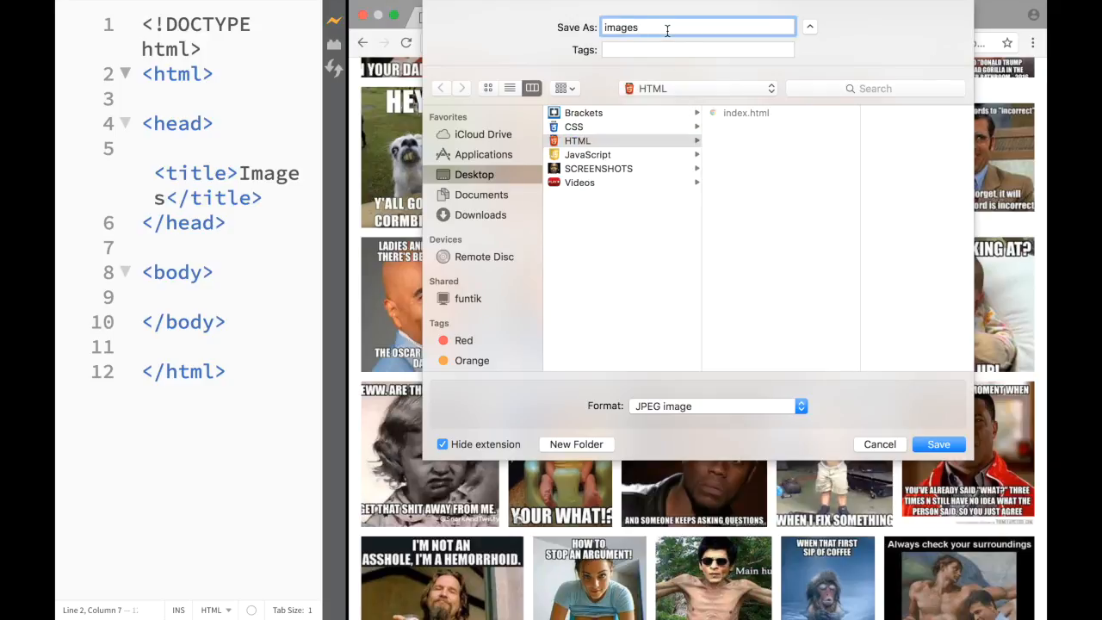
{"action": "type", "text": "funn"}
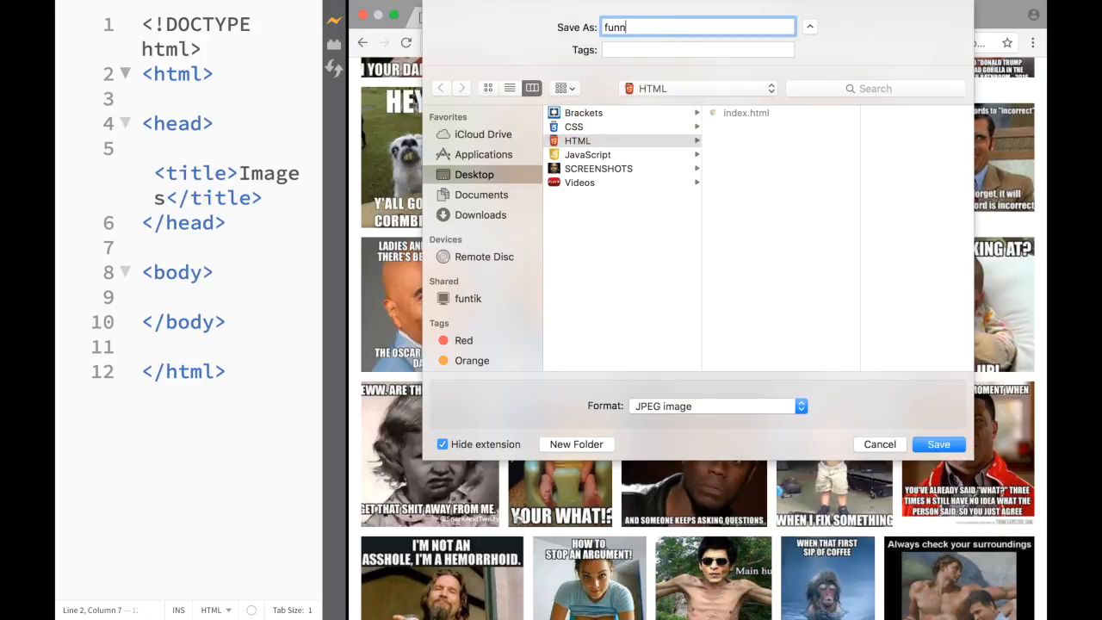
{"action": "type", "text": "y"}
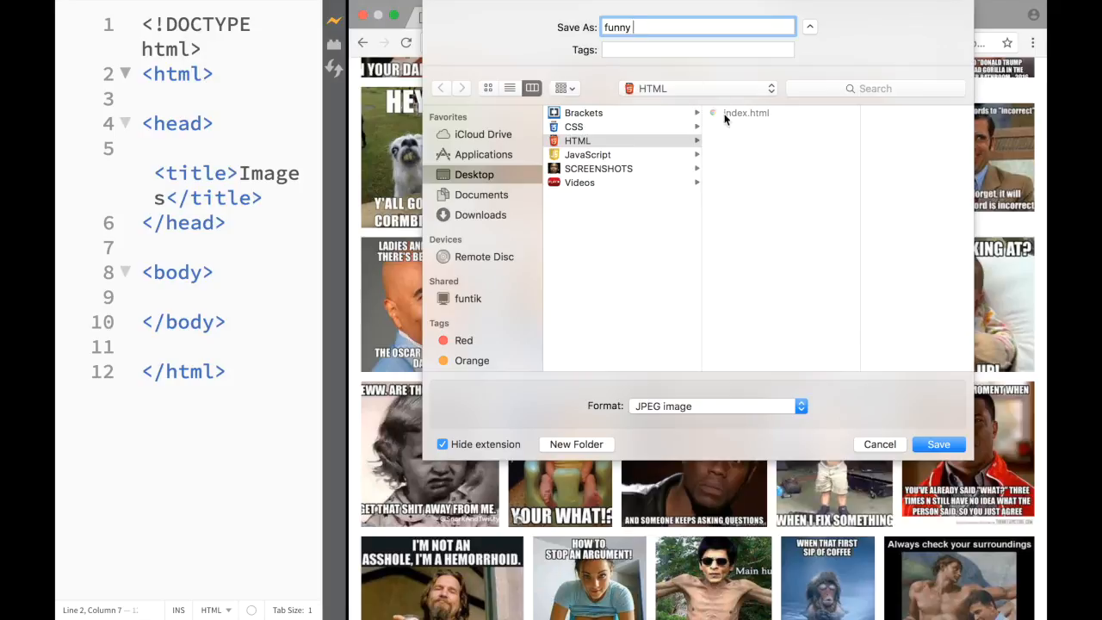
Step: Save the picture as funny .jpeg and preview it from the Brackets file tree
{"action": "left_click", "coordinate": [938, 444]}
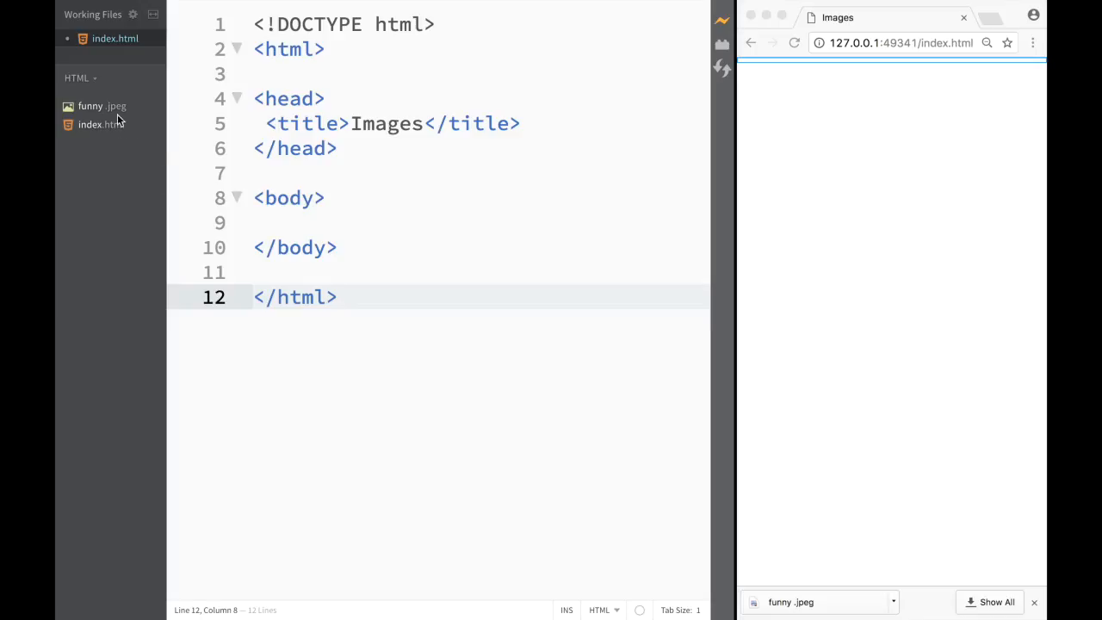
{"action": "left_click", "coordinate": [101, 107]}
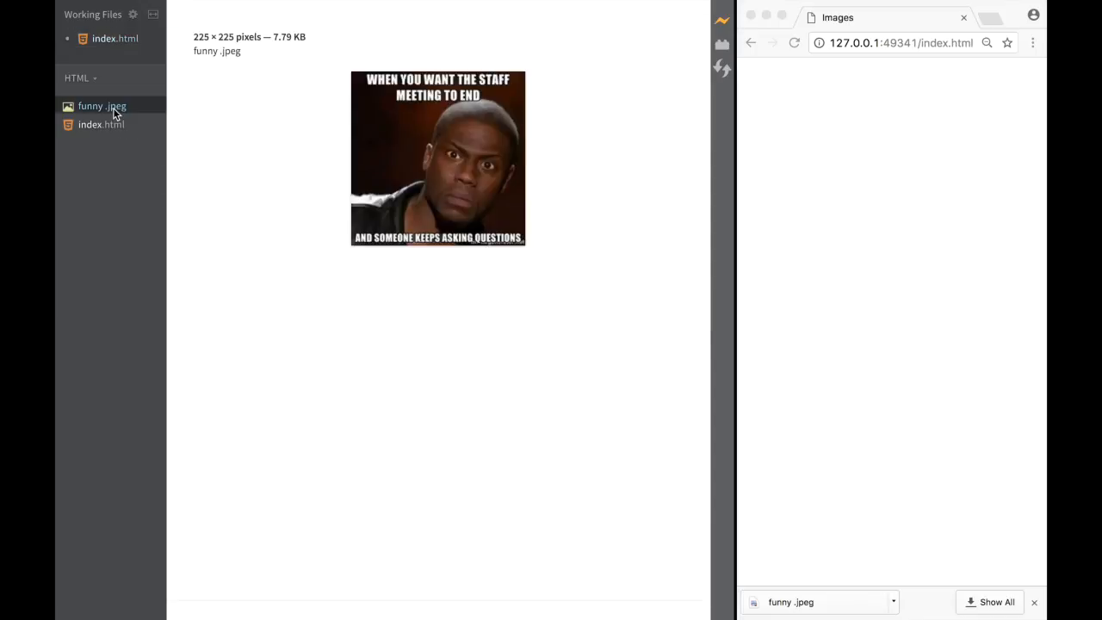
{"action": "mouse_move", "coordinate": [102, 128]}
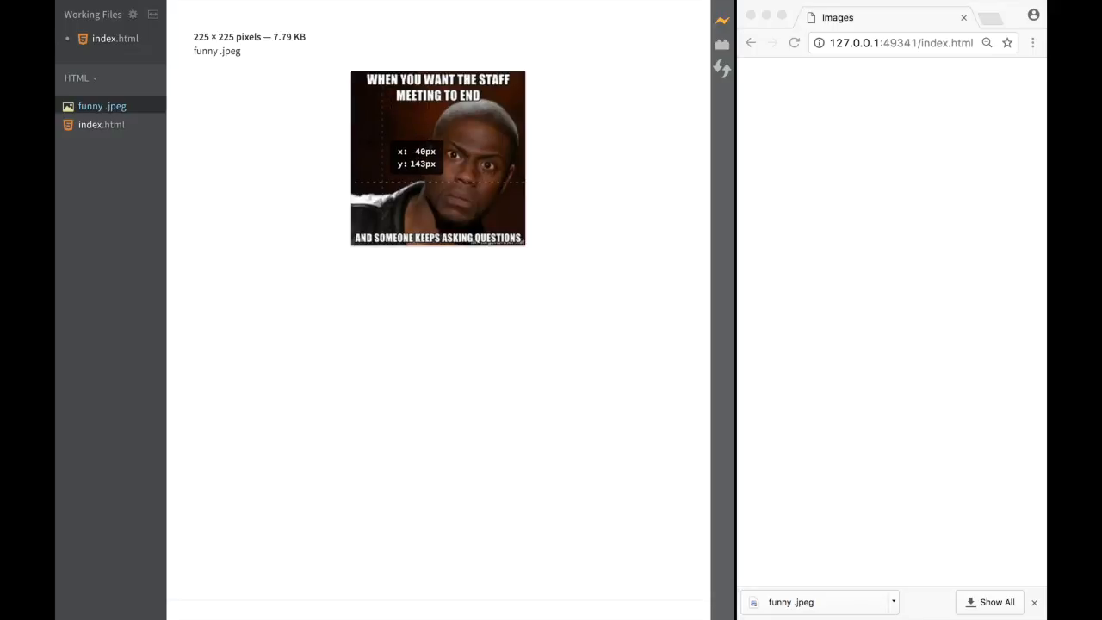
{"action": "mouse_move", "coordinate": [455, 110]}
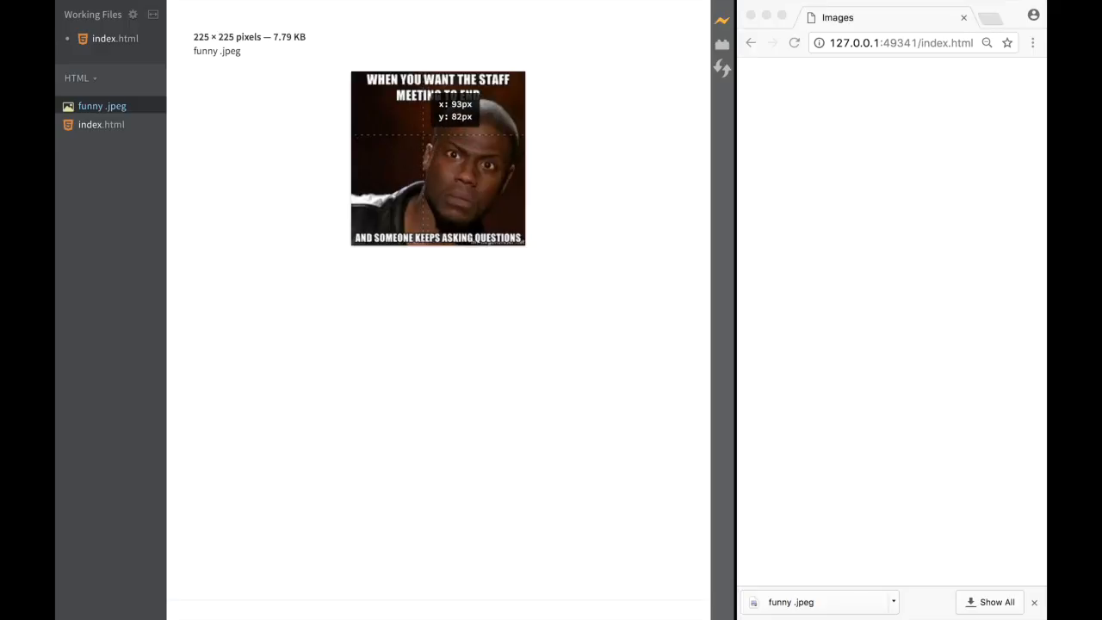
{"action": "mouse_move", "coordinate": [189, 45]}
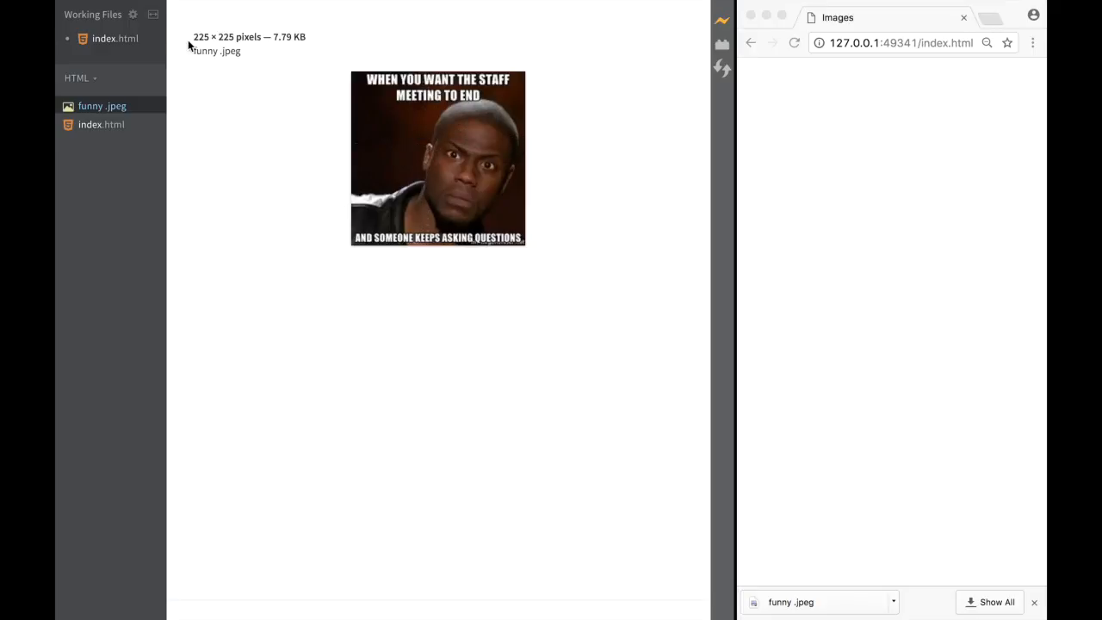
{"action": "mouse_move", "coordinate": [210, 44]}
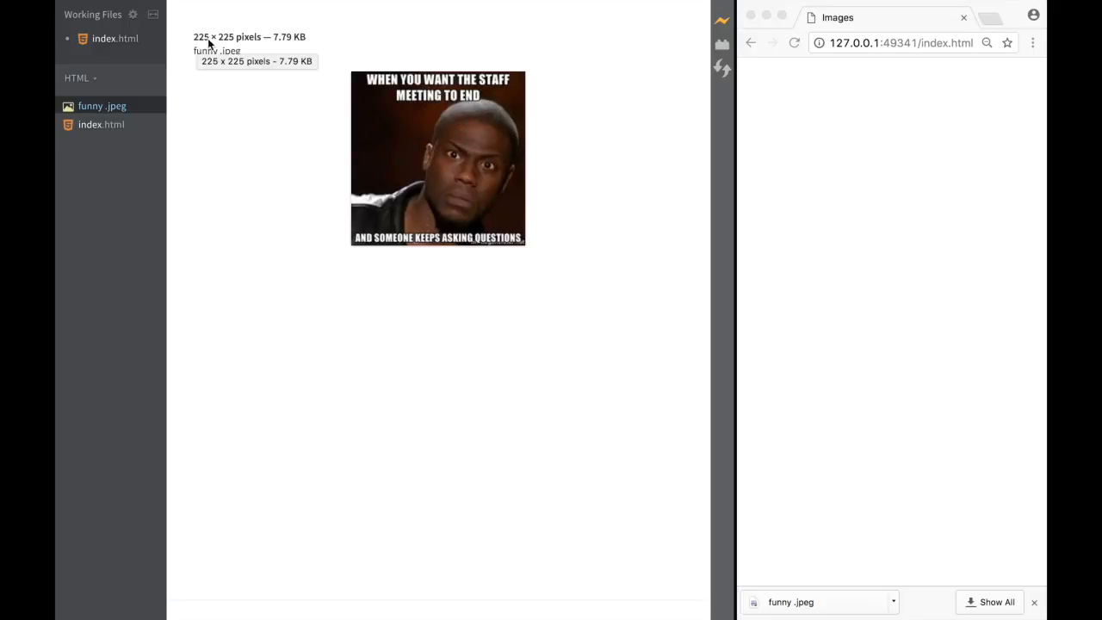
{"action": "mouse_move", "coordinate": [131, 129]}
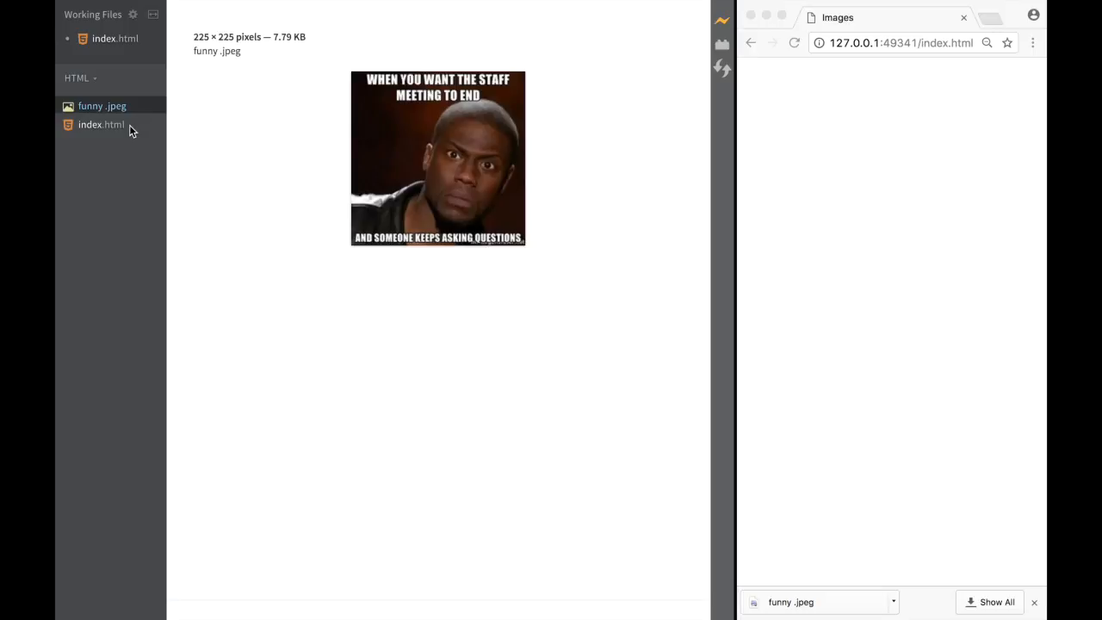
Step: In index.html's empty body line, write <img src=" ready for the image filename
{"action": "left_click", "coordinate": [100, 124]}
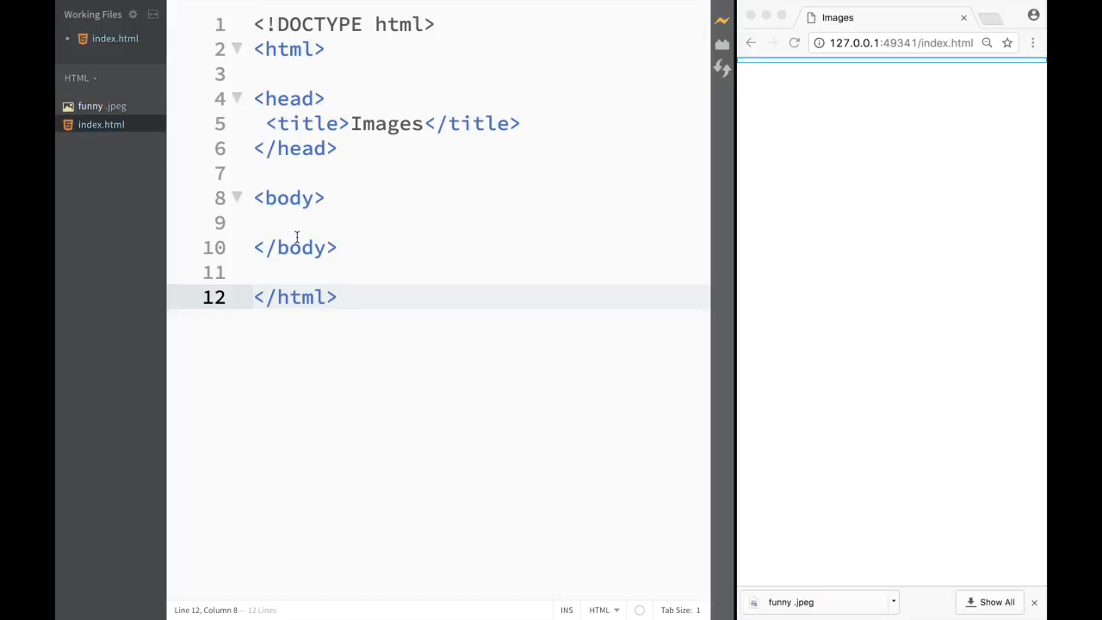
{"action": "left_click", "coordinate": [275, 222]}
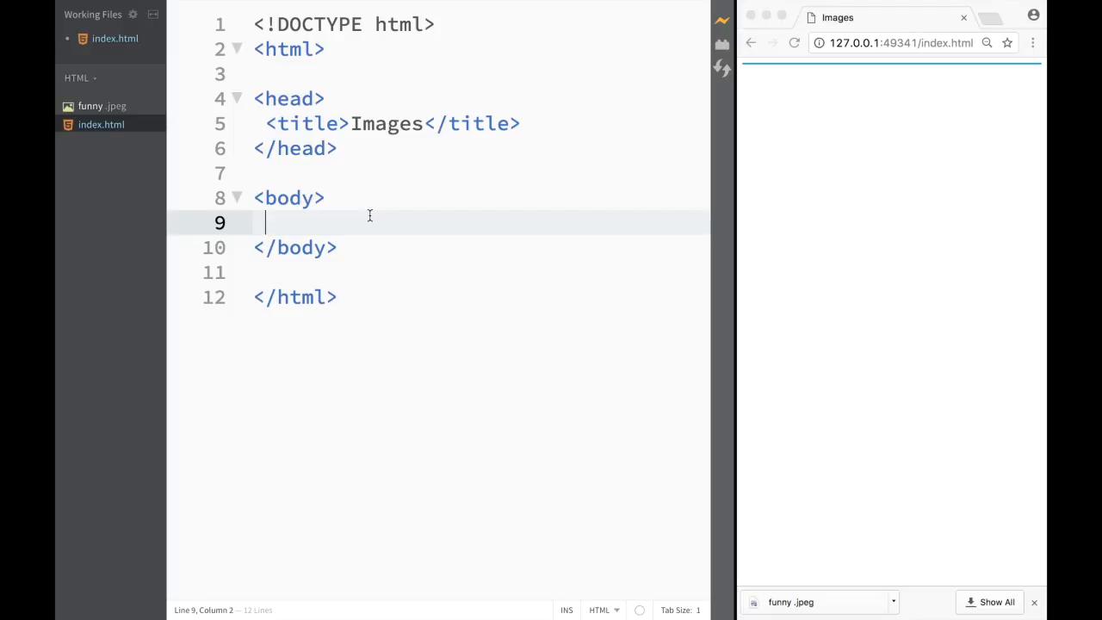
{"action": "type", "text": "<"}
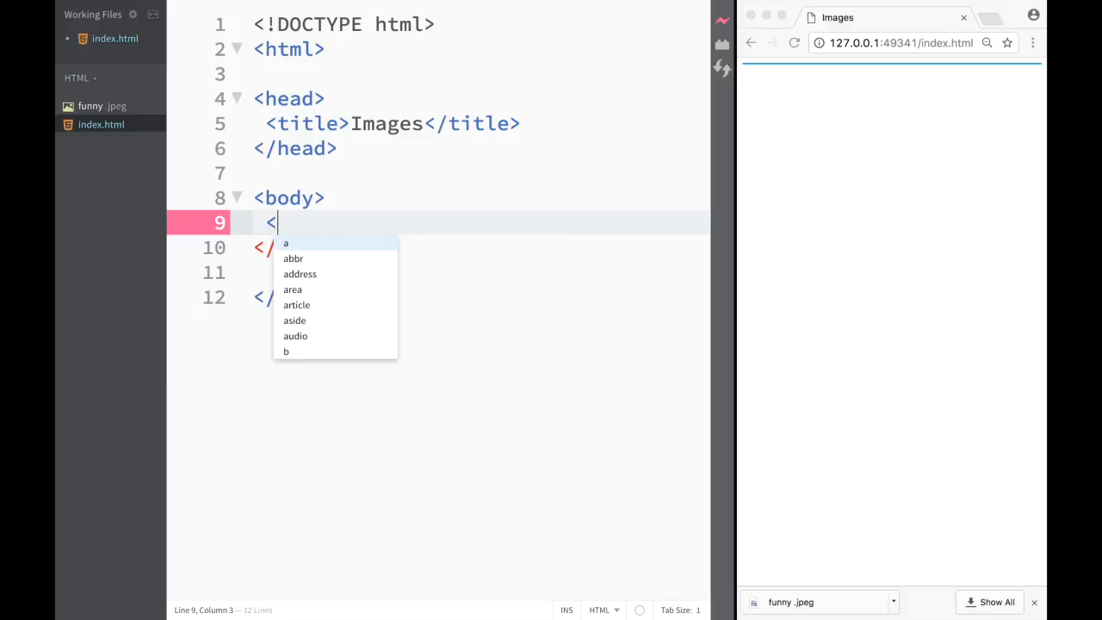
{"action": "type", "text": "i"}
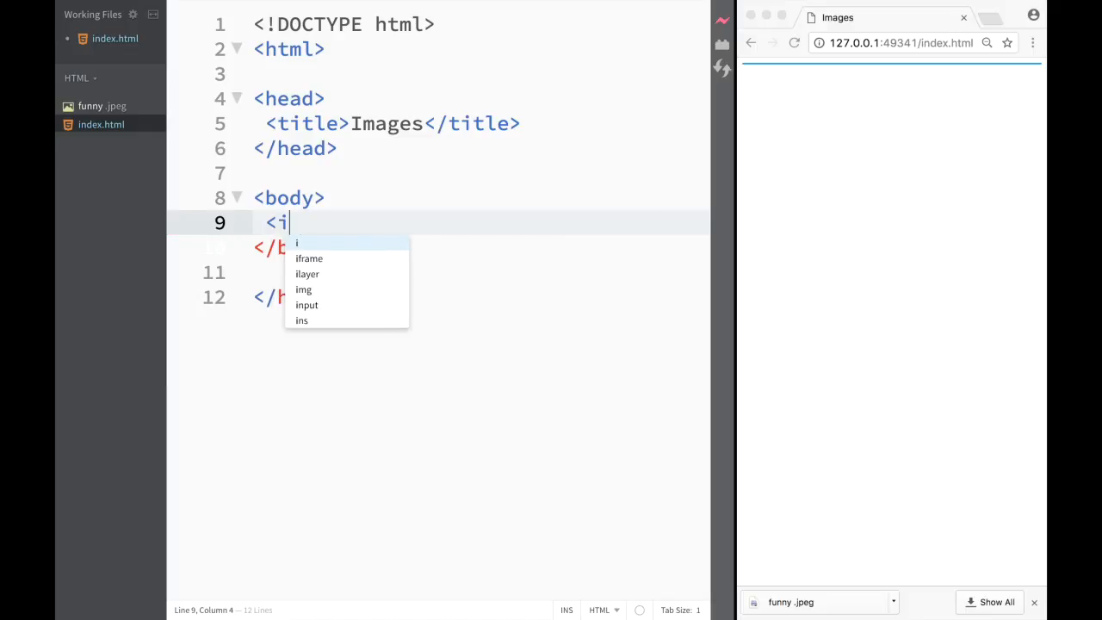
{"action": "type", "text": "mg"}
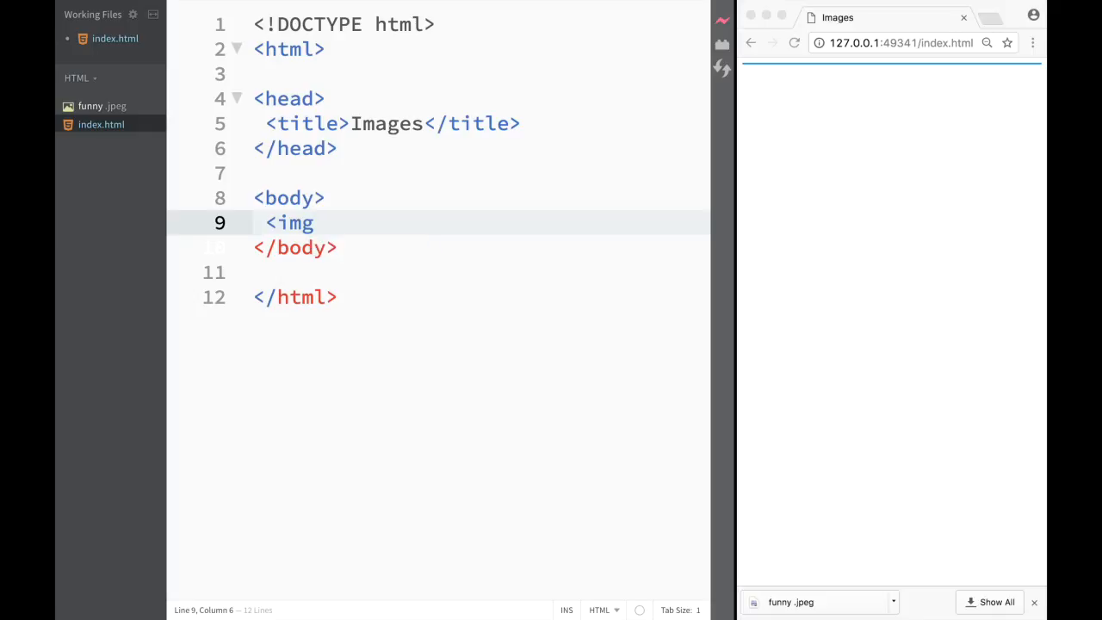
{"action": "type", "text": "\" \""}
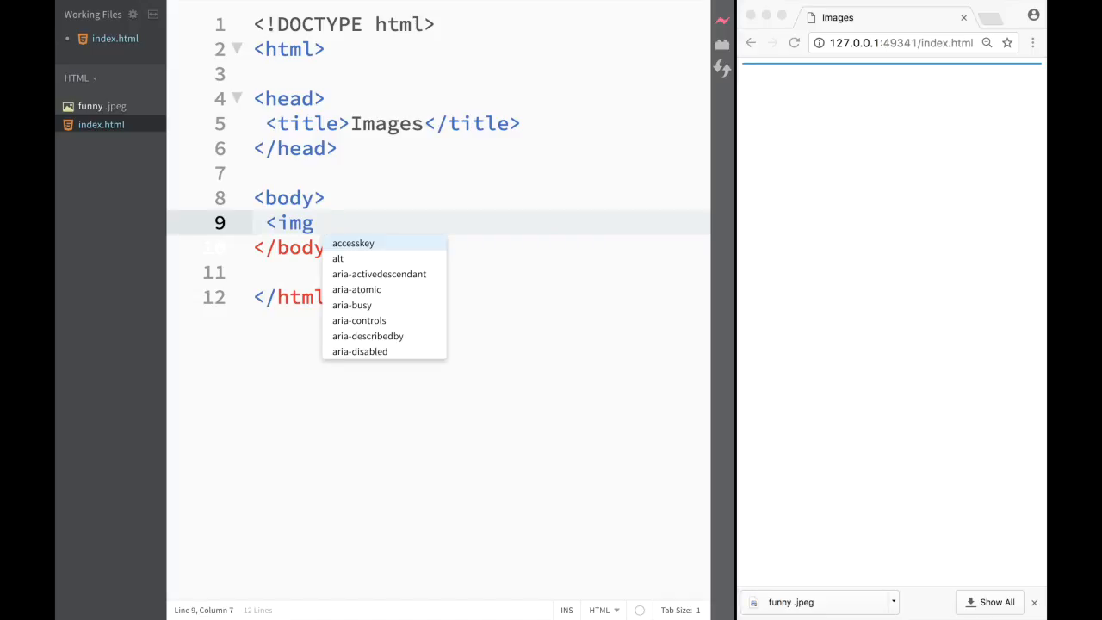
{"action": "type", "text": "src="}
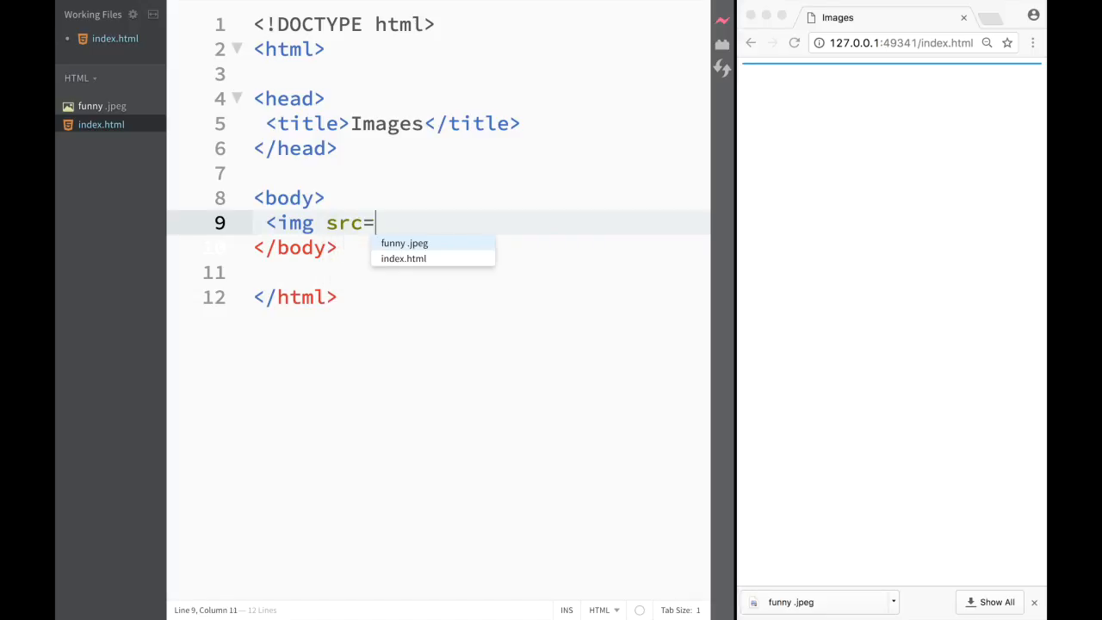
{"action": "type", "text": "\""}
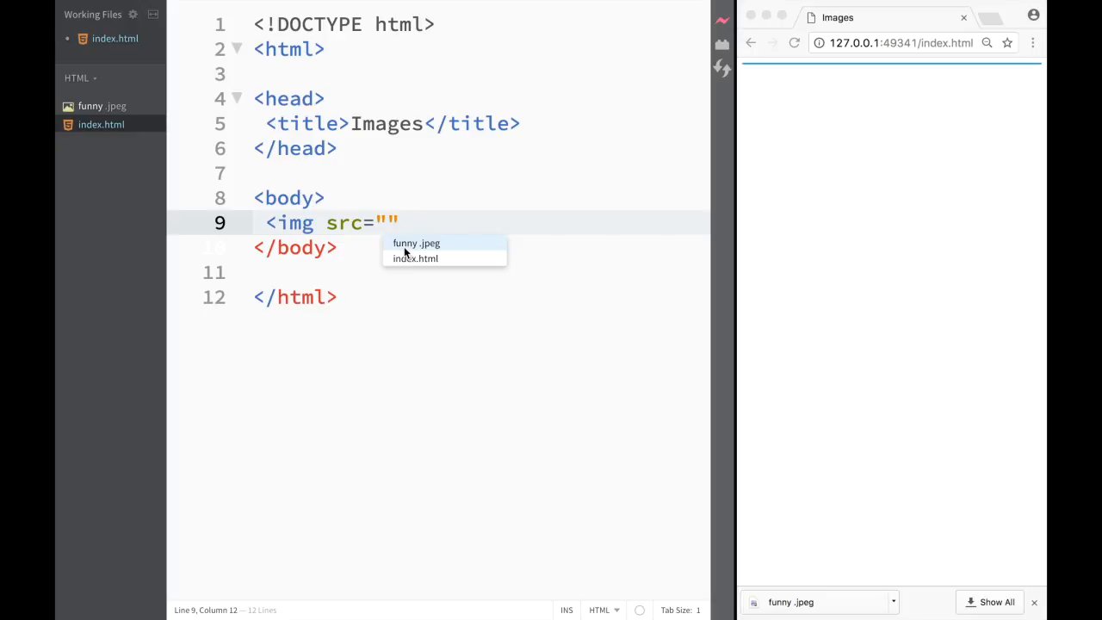
{"action": "mouse_move", "coordinate": [410, 260]}
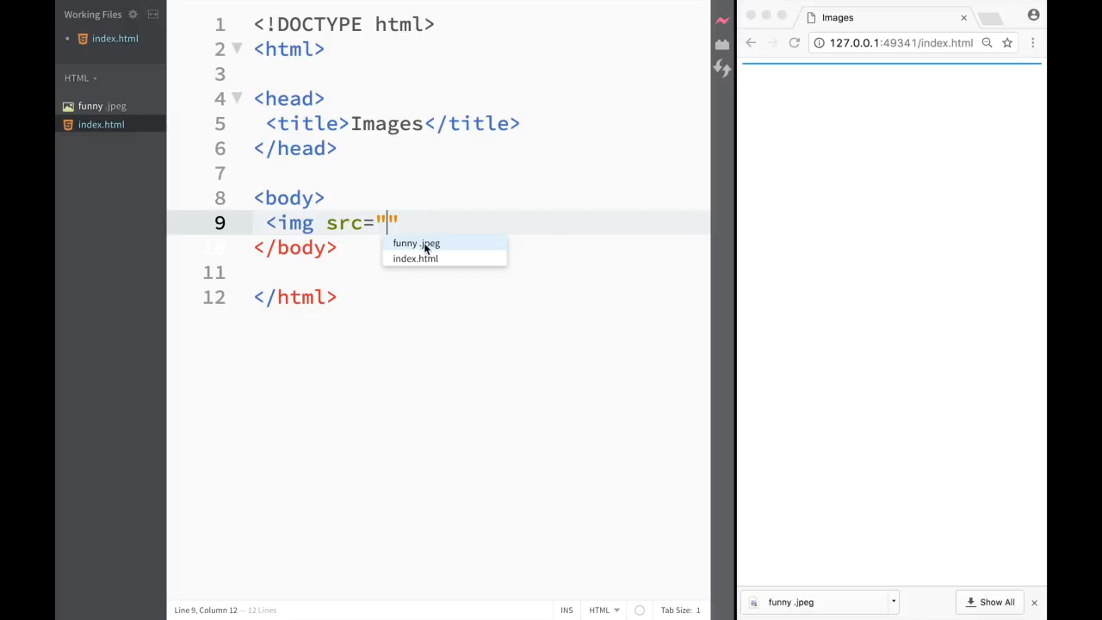
{"action": "mouse_move", "coordinate": [417, 246]}
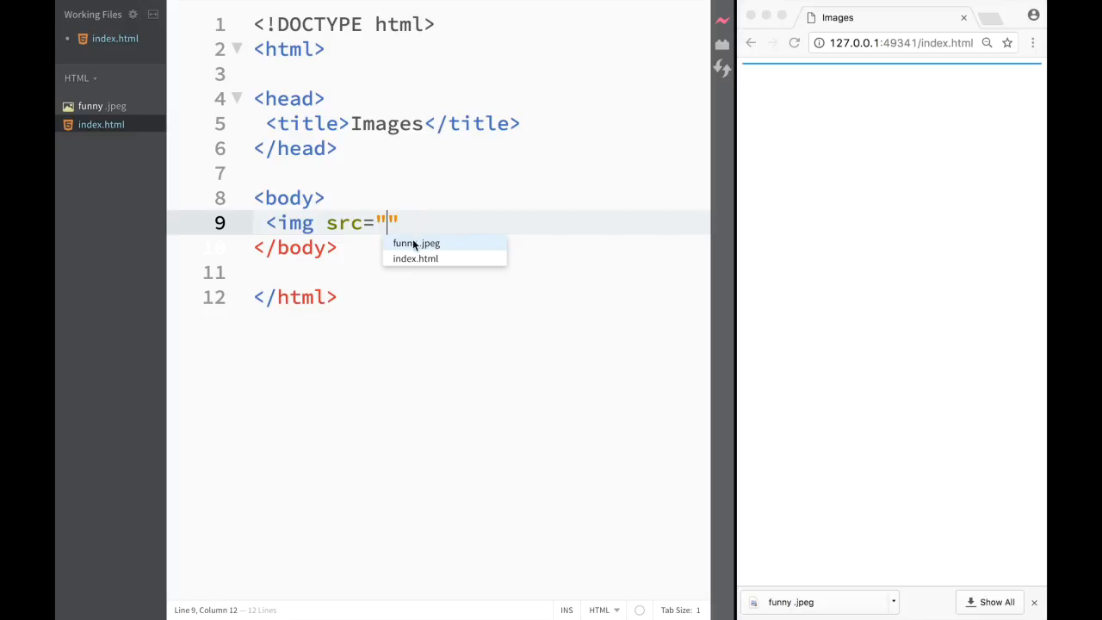
{"action": "mouse_move", "coordinate": [416, 262]}
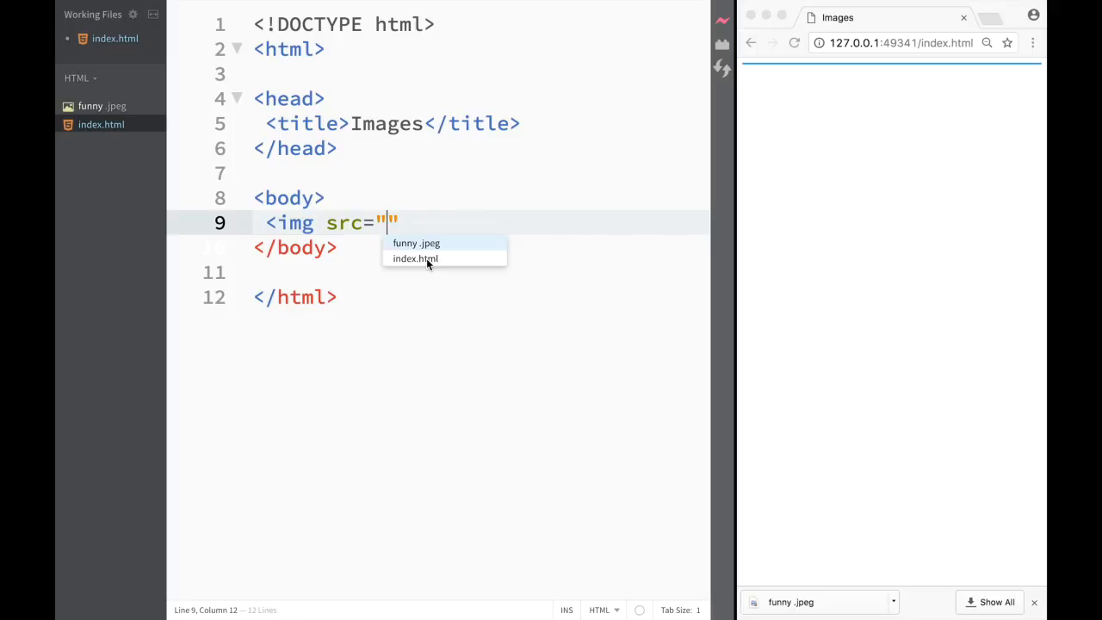
{"action": "mouse_move", "coordinate": [417, 243]}
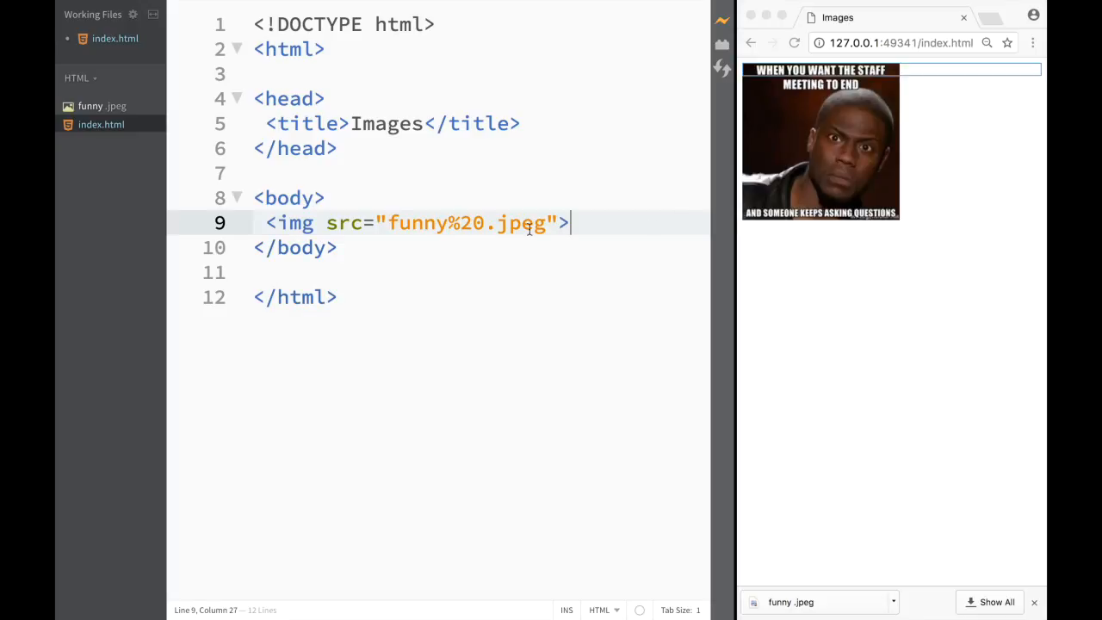
{"action": "mouse_move", "coordinate": [823, 172]}
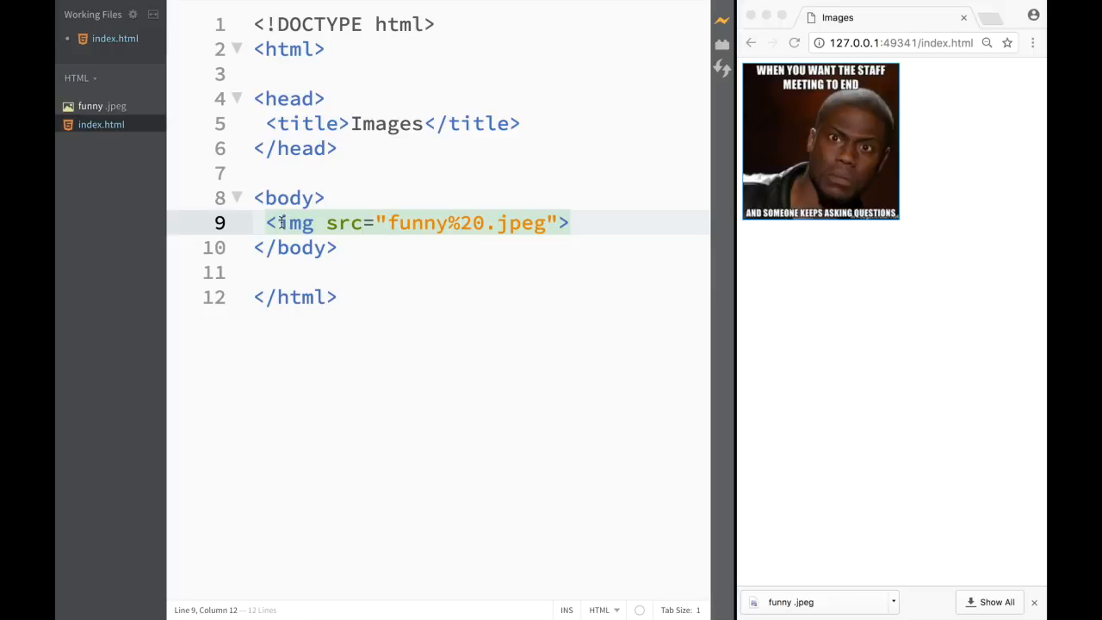
Step: Select the img src value to set it to funny%20.jpeg
{"action": "double_click", "coordinate": [294, 224]}
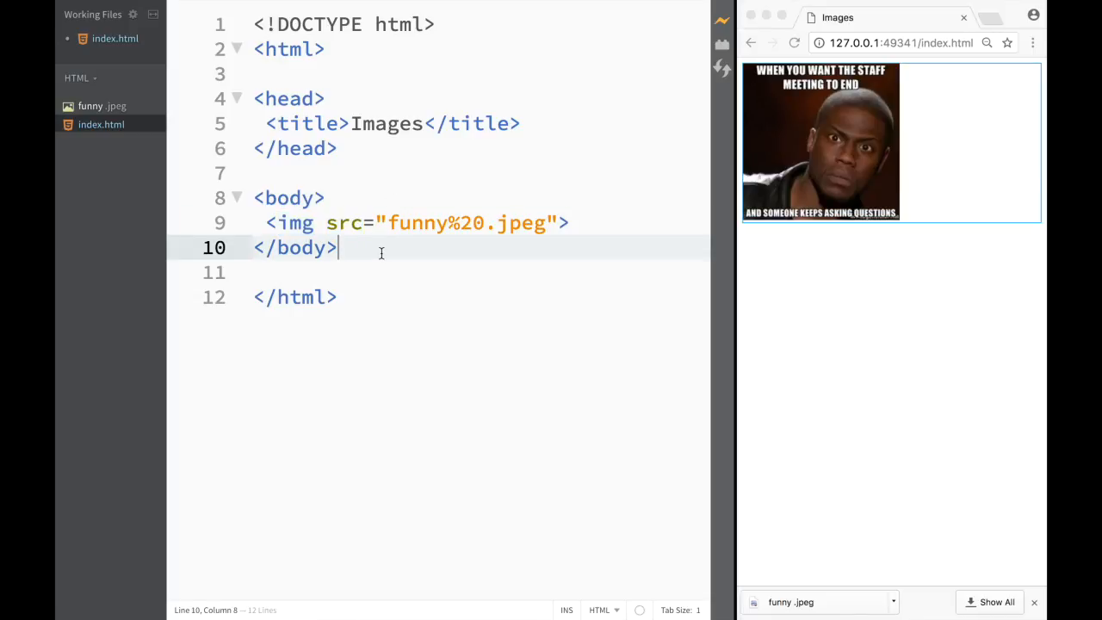
{"action": "mouse_move", "coordinate": [431, 249]}
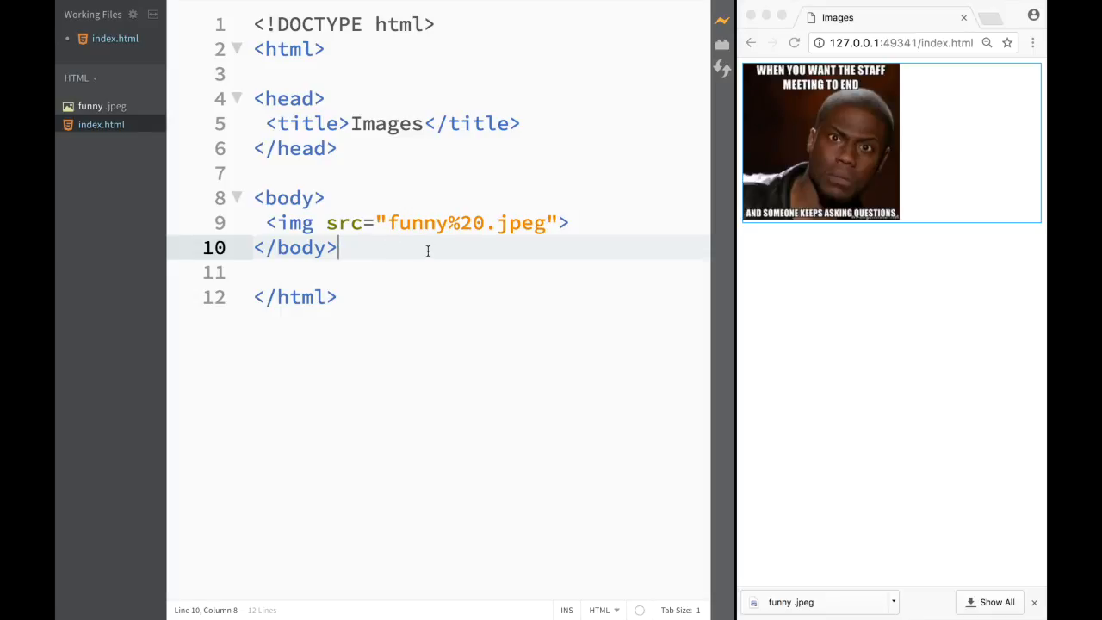
{"action": "mouse_move", "coordinate": [465, 222]}
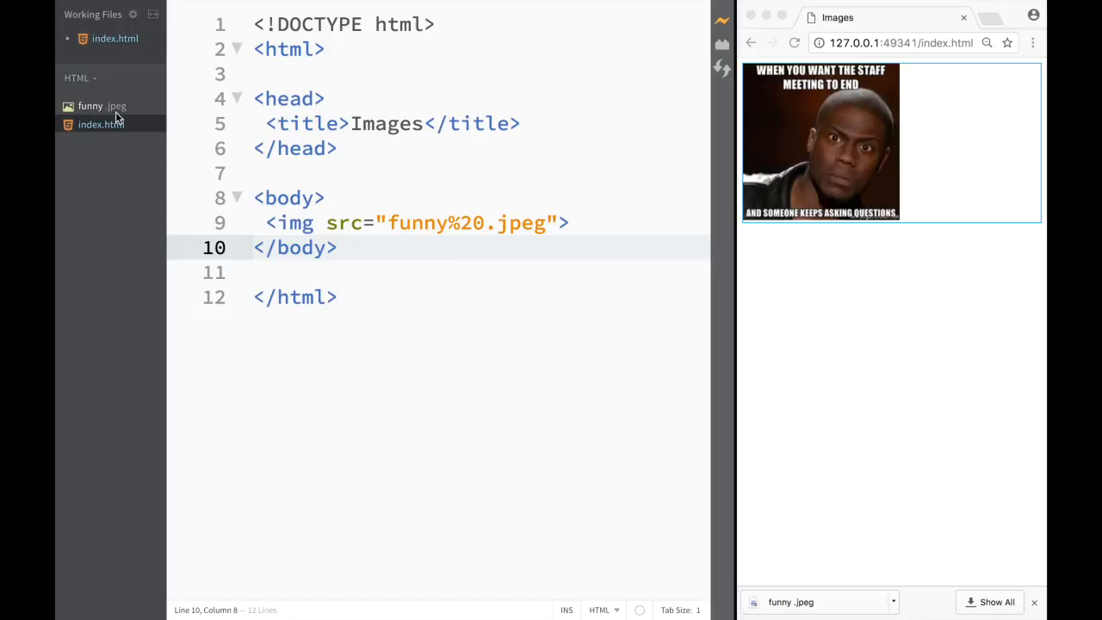
{"action": "mouse_move", "coordinate": [112, 101]}
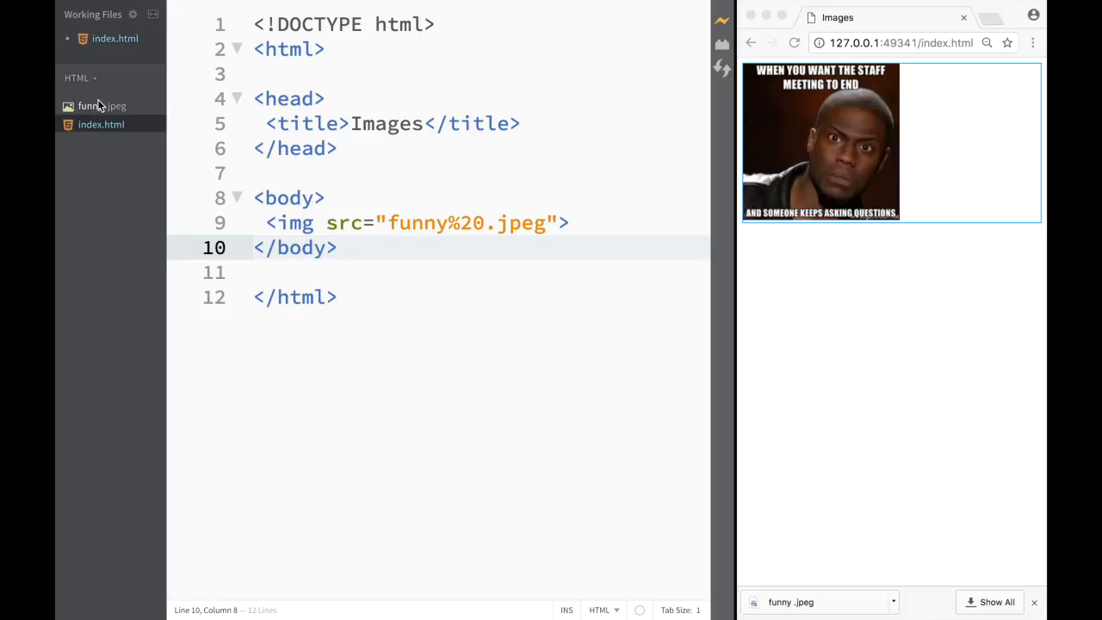
{"action": "mouse_move", "coordinate": [546, 191]}
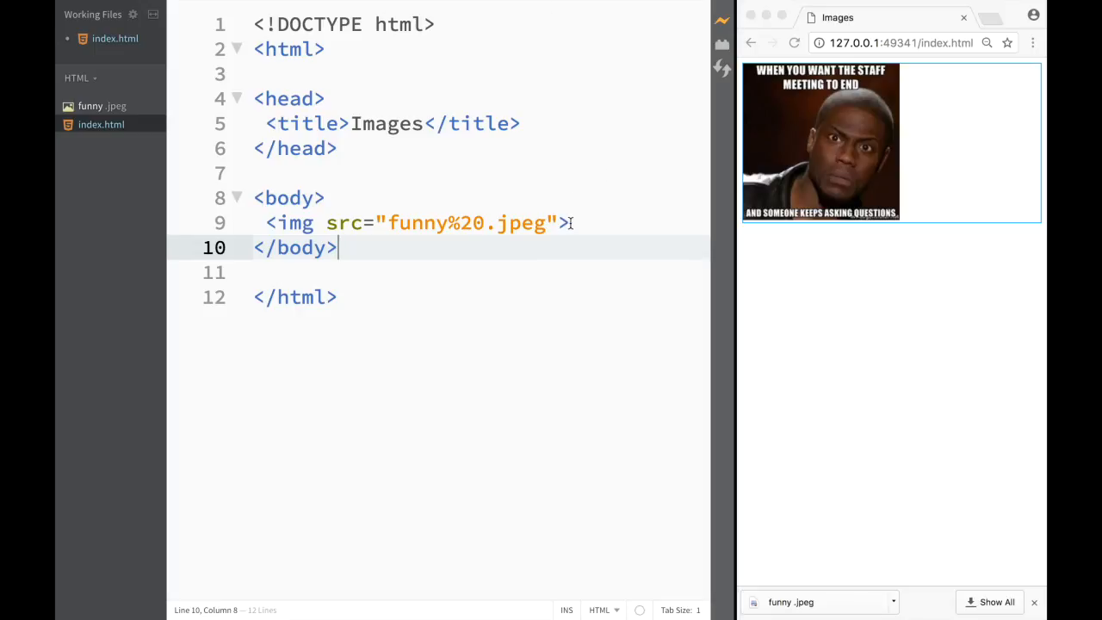
Step: Empty the img src value, then search Google Images for 'funny pictures' in a new tab
{"action": "key", "text": "Backspace"}
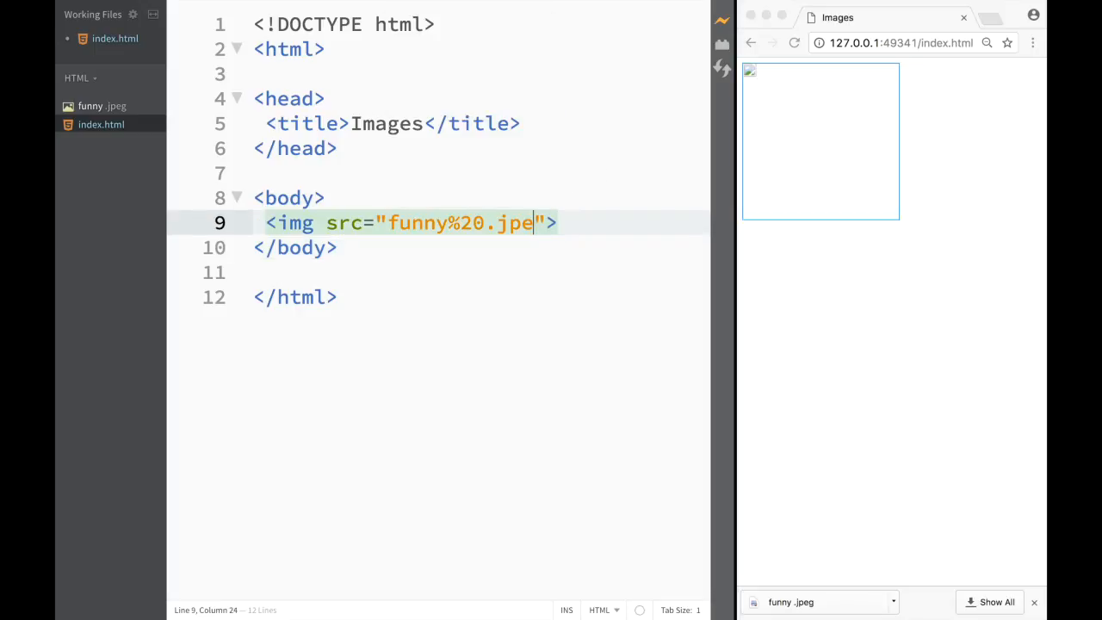
{"action": "key", "text": "Backspace"}
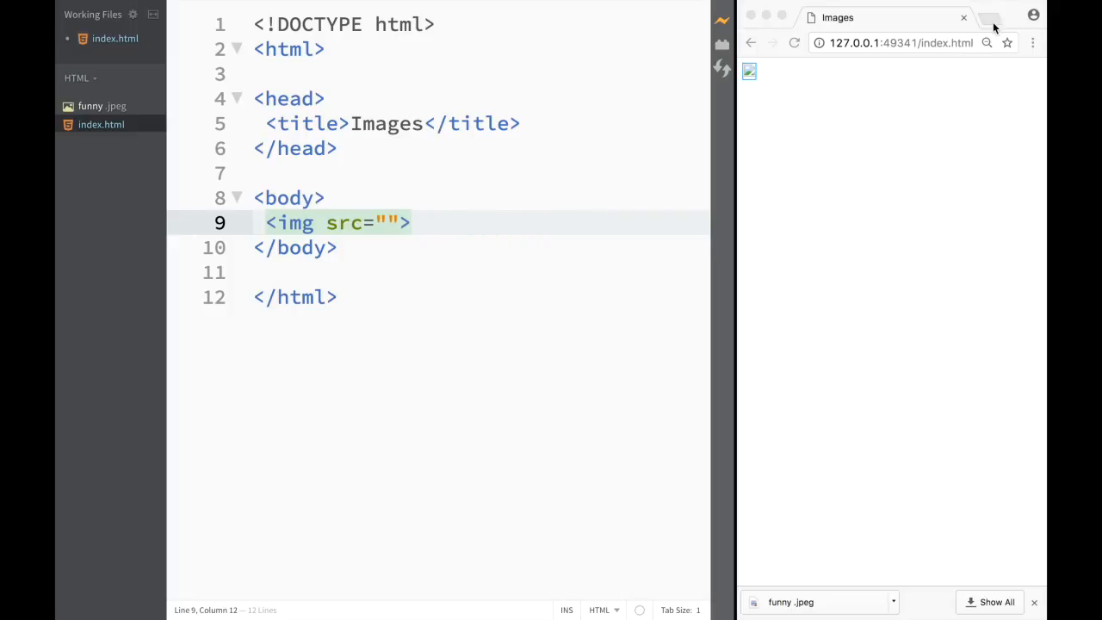
{"action": "left_click", "coordinate": [989, 17]}
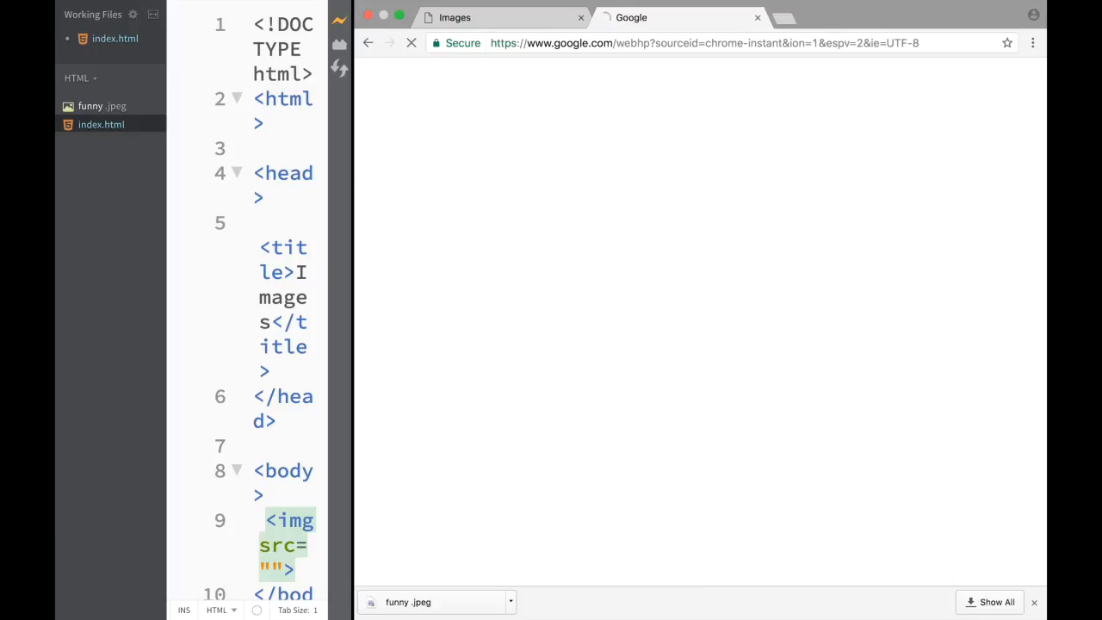
{"action": "type", "text": "funny pictures"}
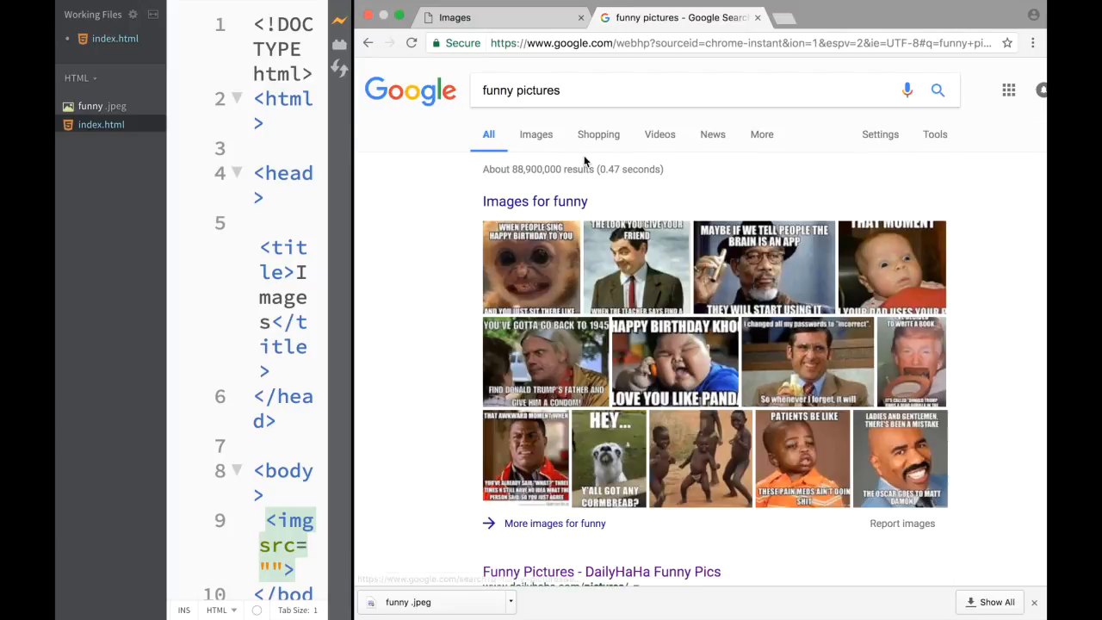
{"action": "left_click", "coordinate": [535, 134]}
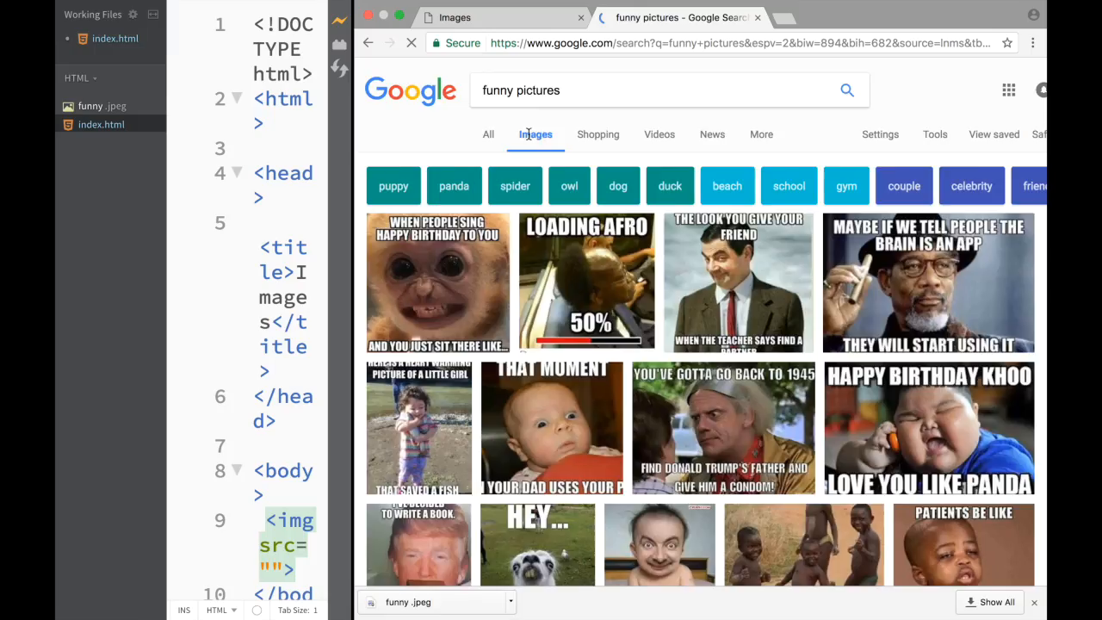
Step: Copy the boss meme's image address and return to the index.html preview page
{"action": "scroll", "scroll_direction": "down", "scroll_amount": 3}
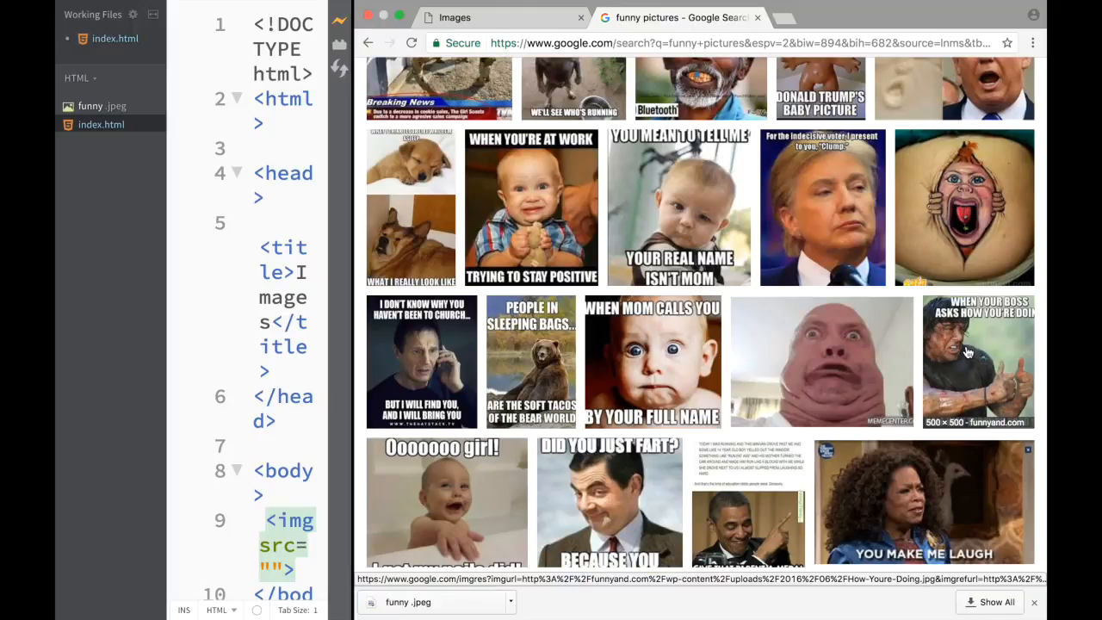
{"action": "right_click", "coordinate": [823, 362]}
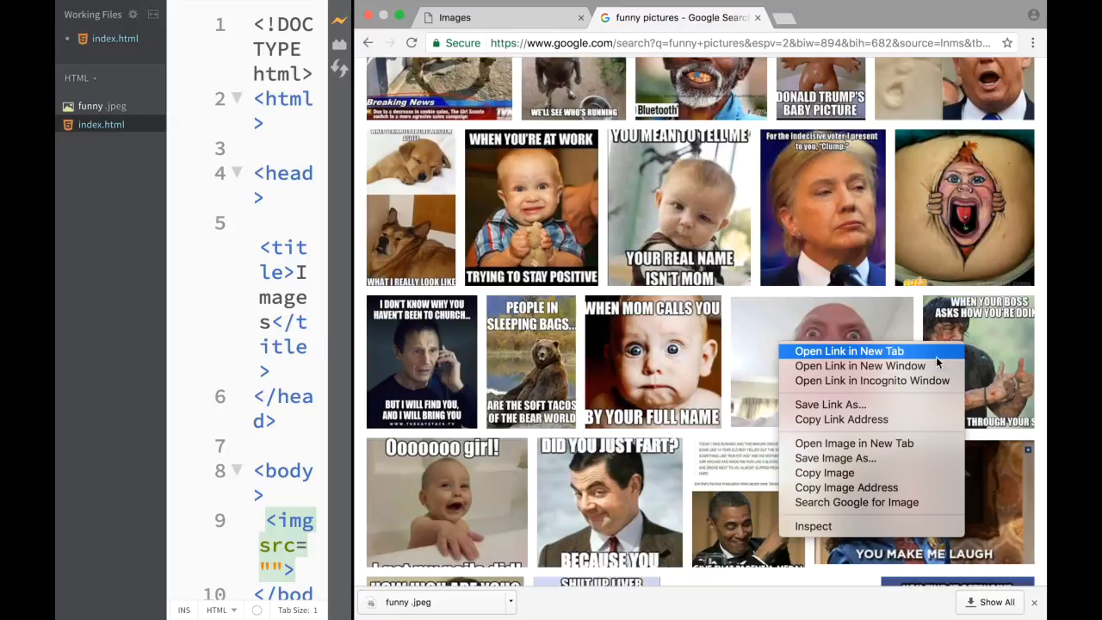
{"action": "mouse_move", "coordinate": [867, 458]}
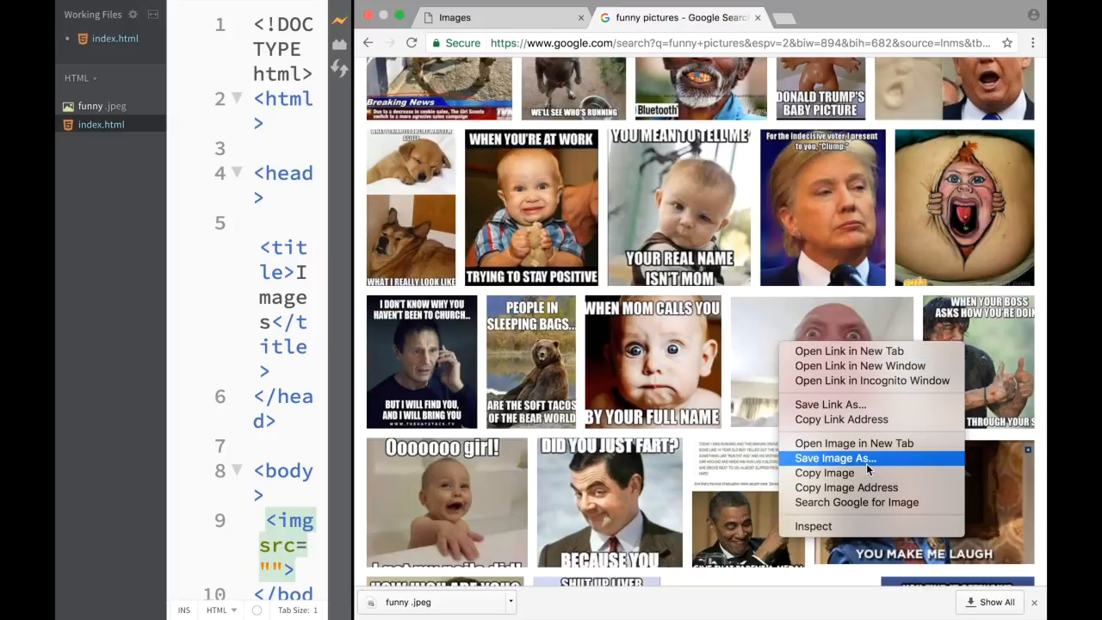
{"action": "mouse_move", "coordinate": [864, 458]}
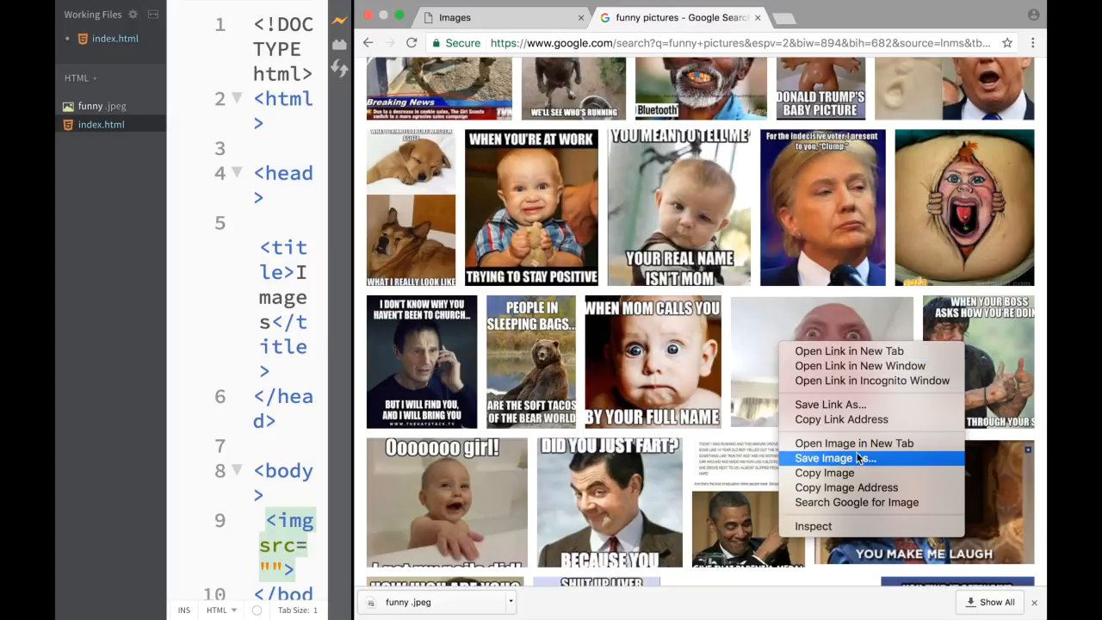
{"action": "mouse_move", "coordinate": [845, 487]}
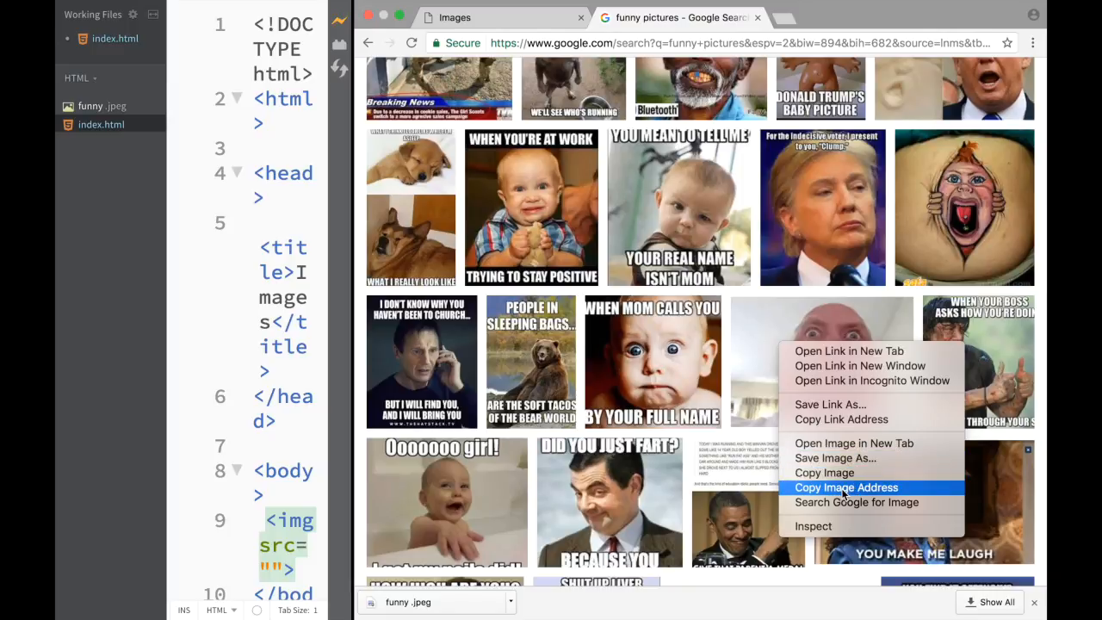
{"action": "left_click", "coordinate": [845, 487]}
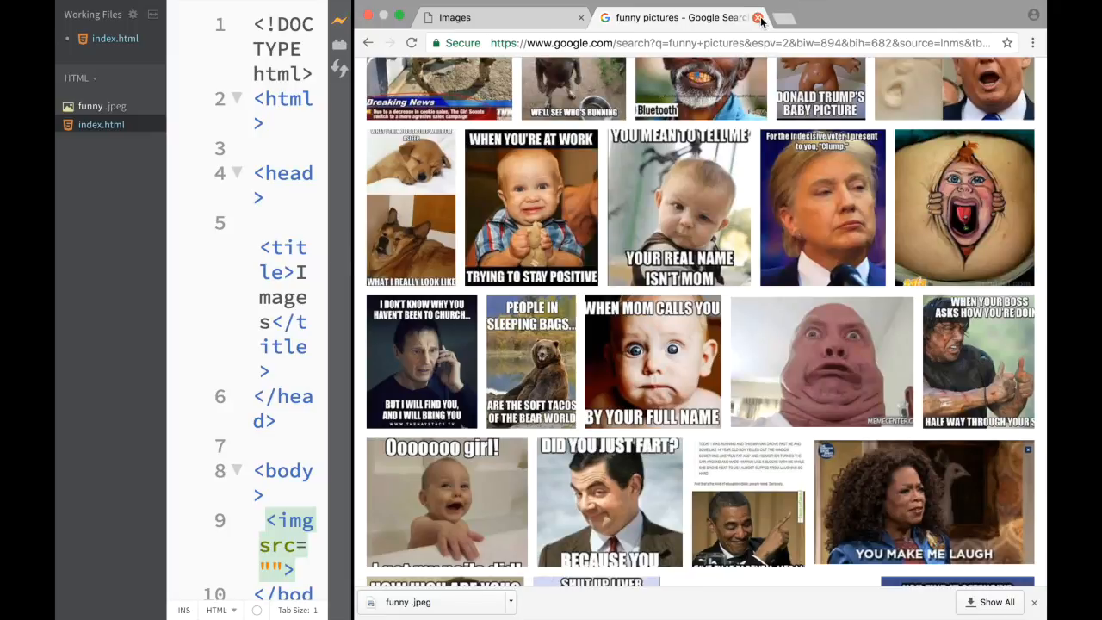
{"action": "left_click", "coordinate": [758, 17]}
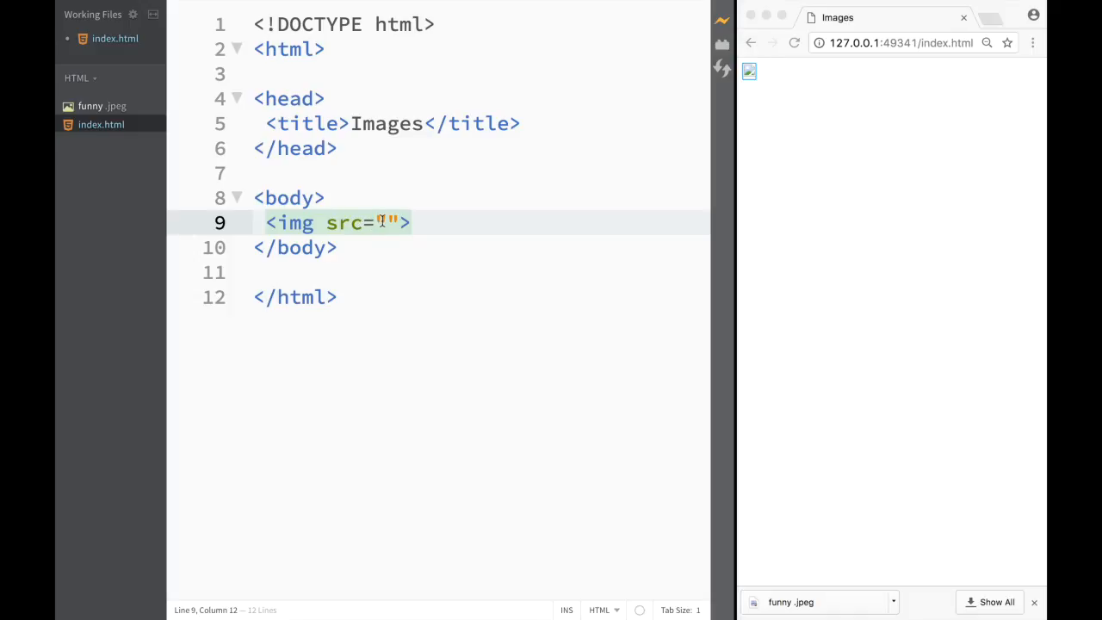
Step: Paste the copied web image address into the img src quotes
{"action": "right_click", "coordinate": [388, 222]}
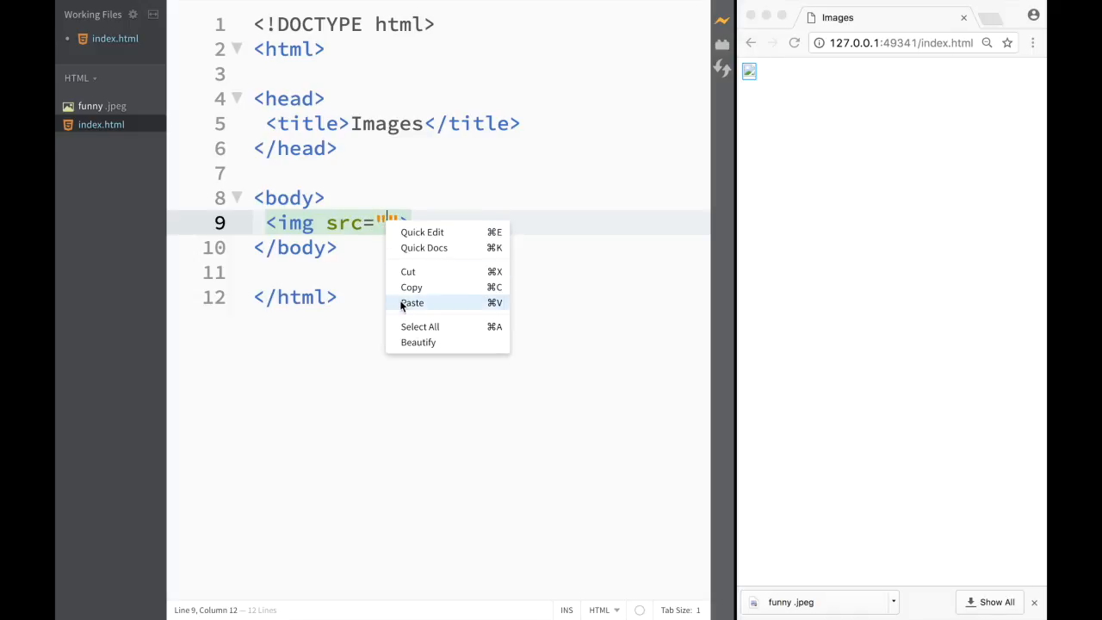
{"action": "left_click", "coordinate": [413, 303]}
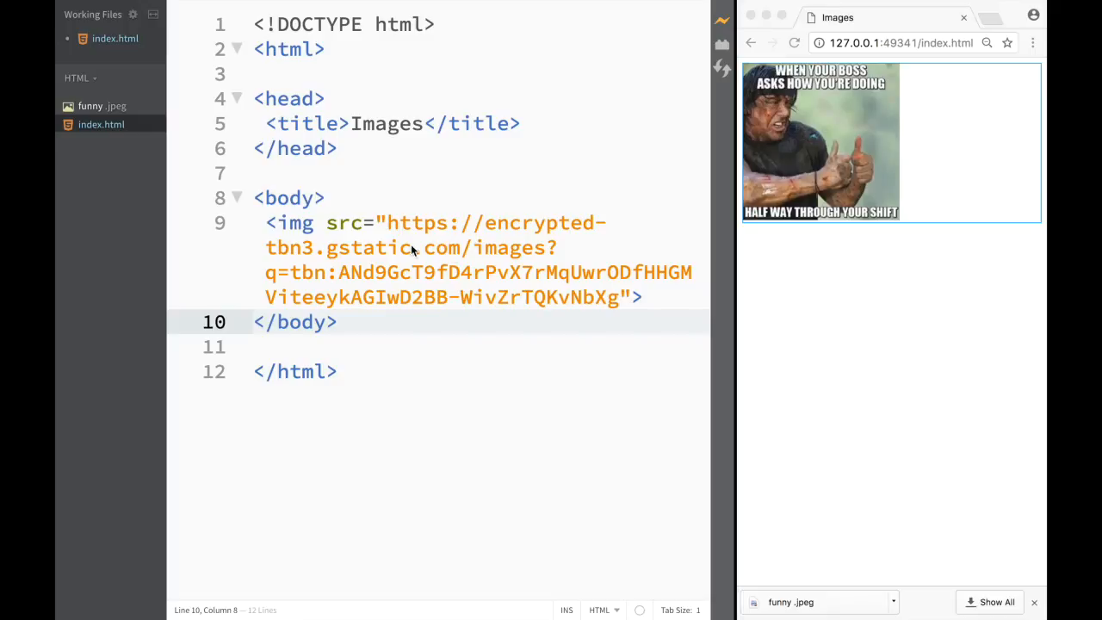
{"action": "left_click_drag", "start_coordinate": [380, 222], "coordinate": [628, 296]}
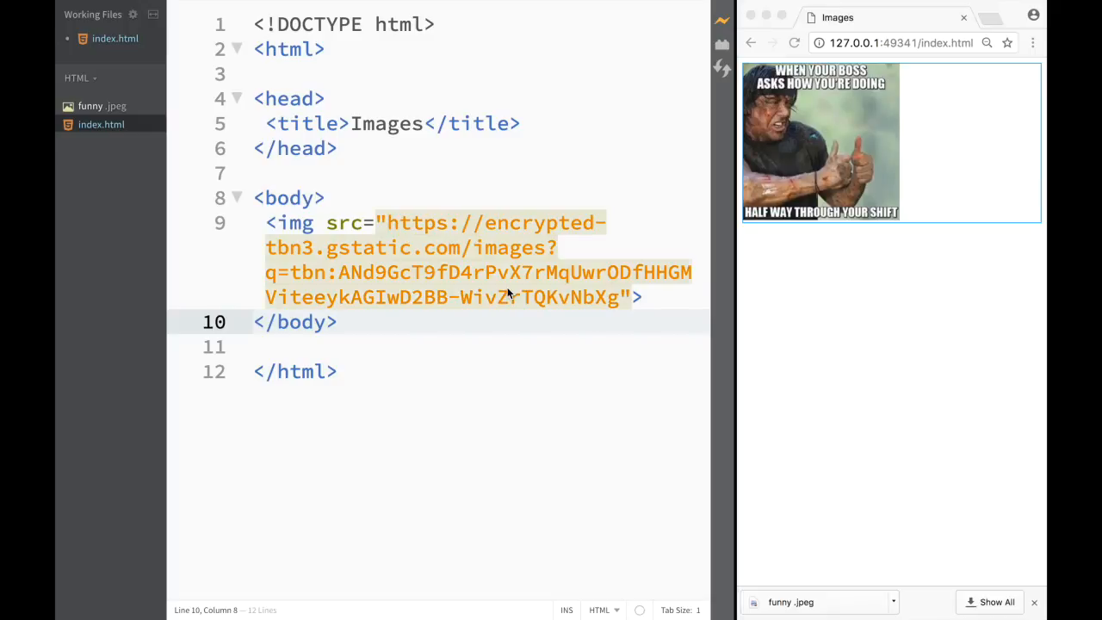
{"action": "left_click", "coordinate": [337, 322]}
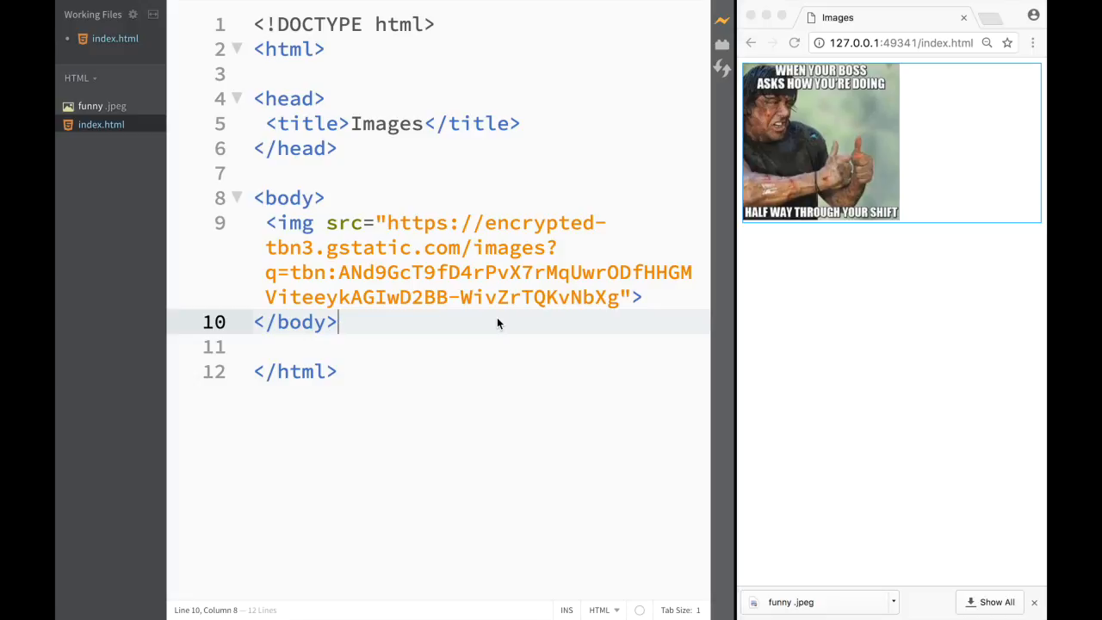
{"action": "mouse_move", "coordinate": [125, 155]}
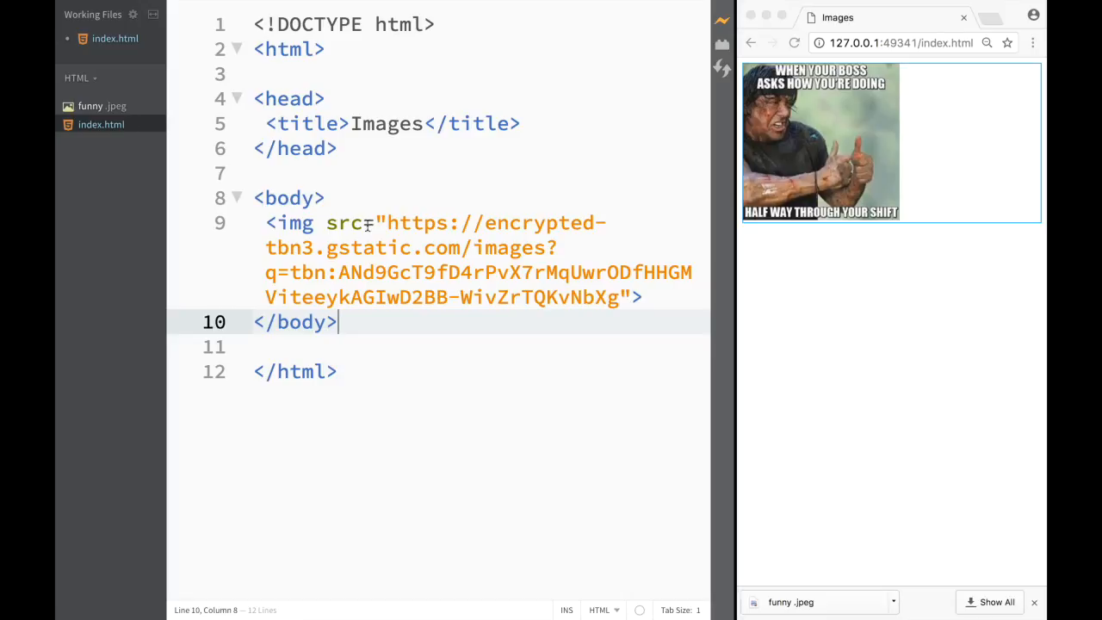
{"action": "mouse_move", "coordinate": [431, 248]}
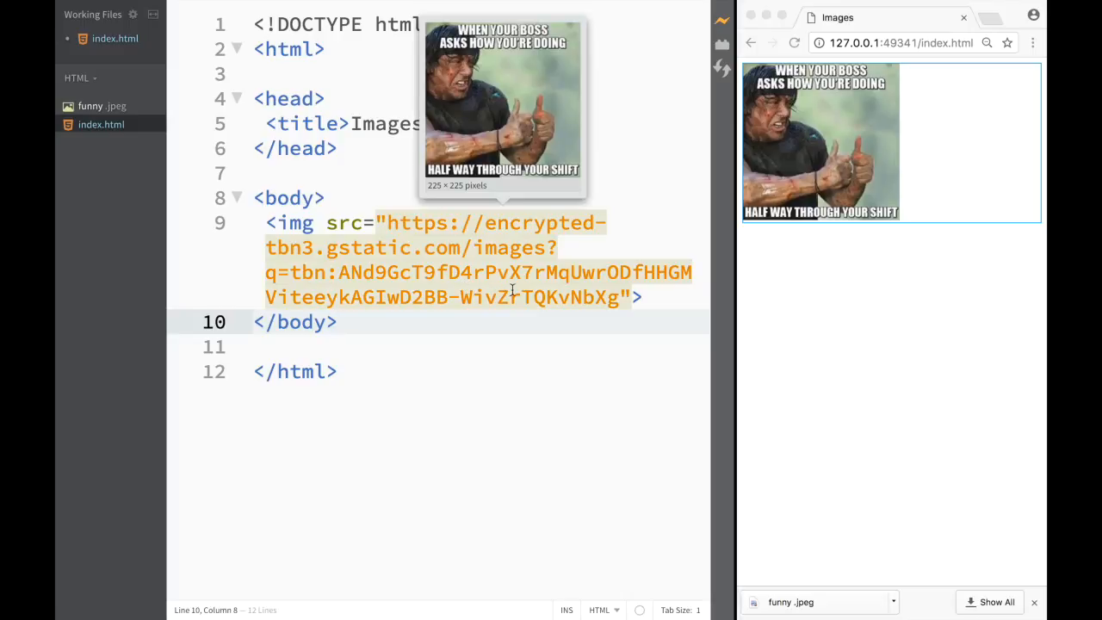
{"action": "mouse_move", "coordinate": [544, 235]}
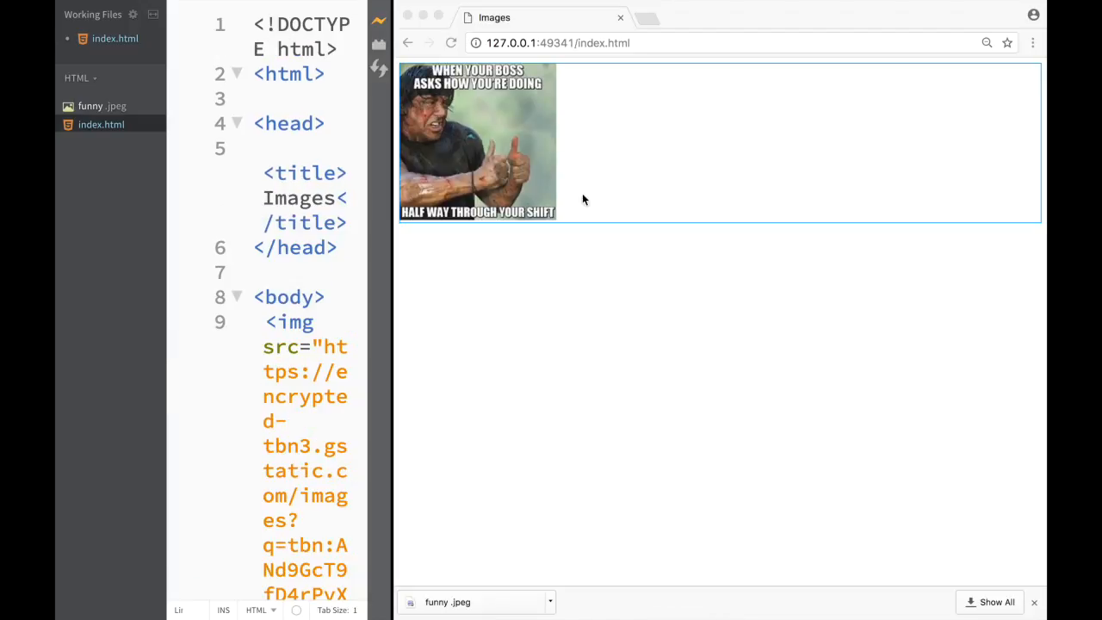
{"action": "mouse_move", "coordinate": [434, 265]}
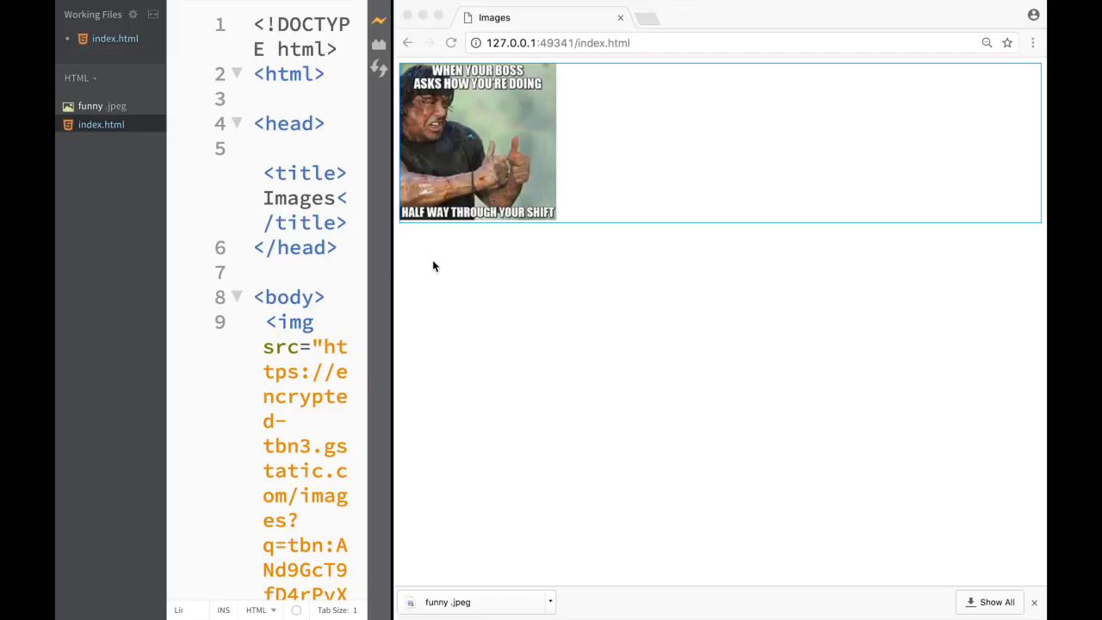